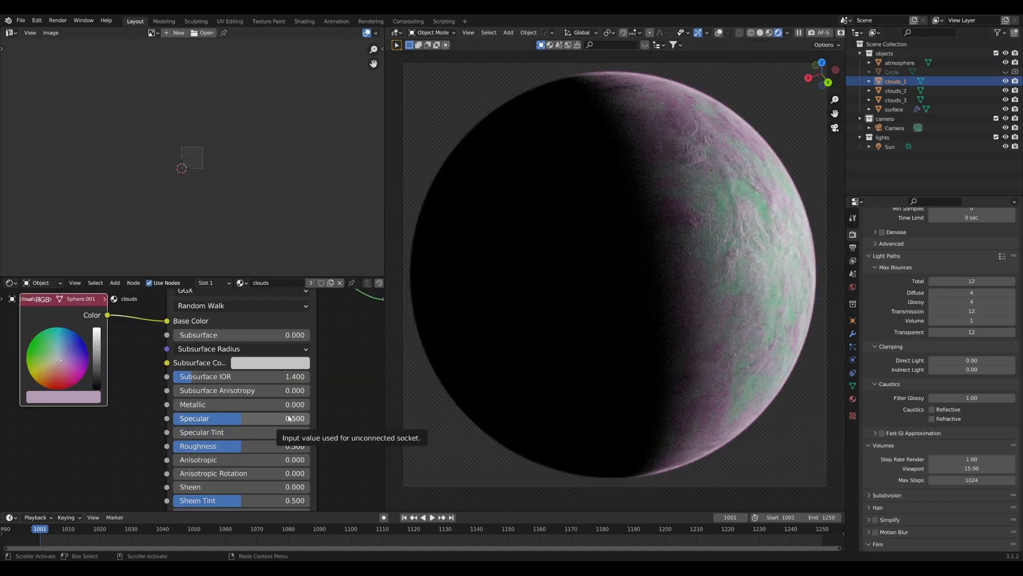
Switch from the finished planet render to the Planet Textures Vol. 2 browser page.
click(900, 63)
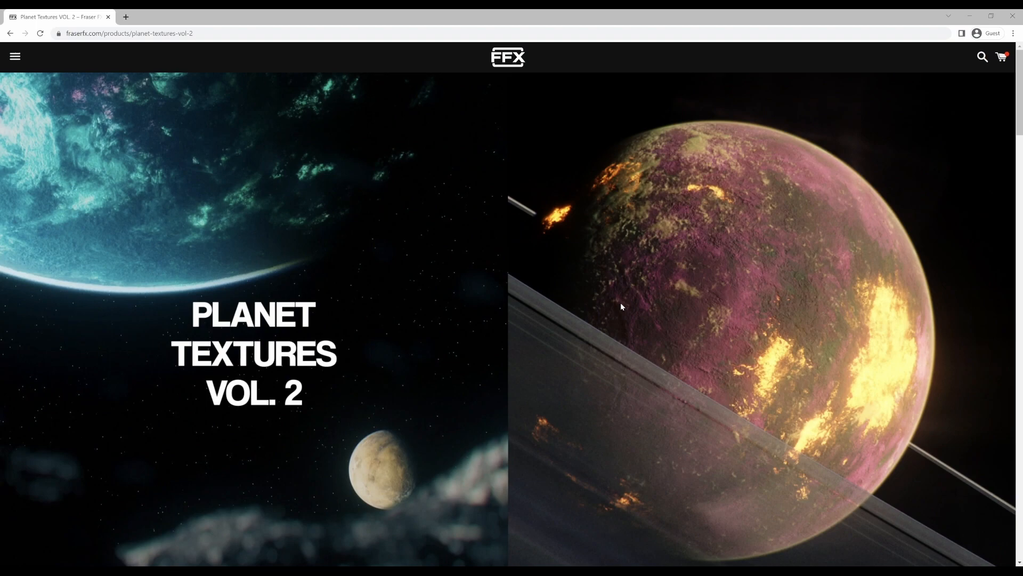
scroll(down, 3)
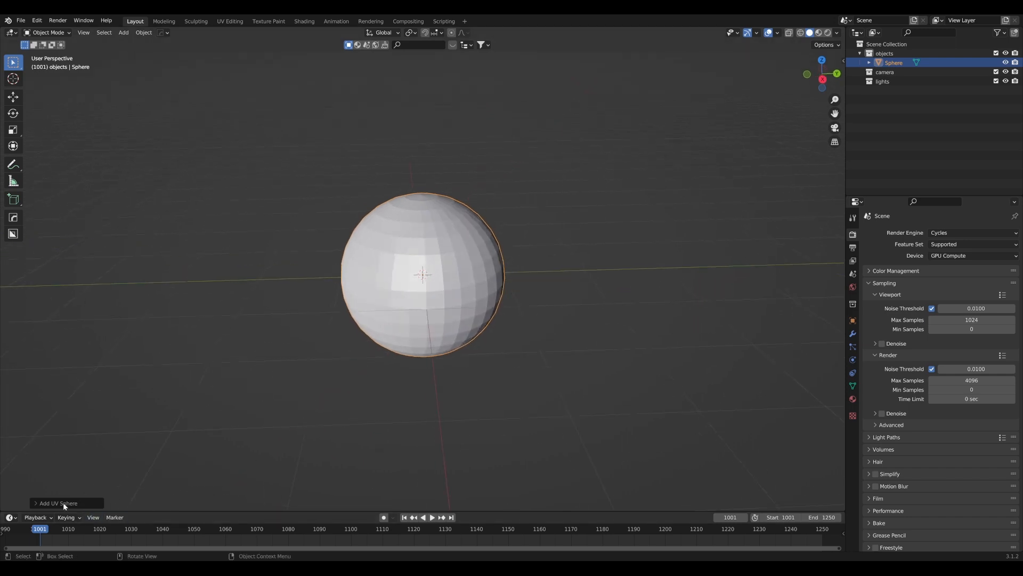
Expand the UV sphere's operator panel to set 128 segments and 64 rings.
click(58, 502)
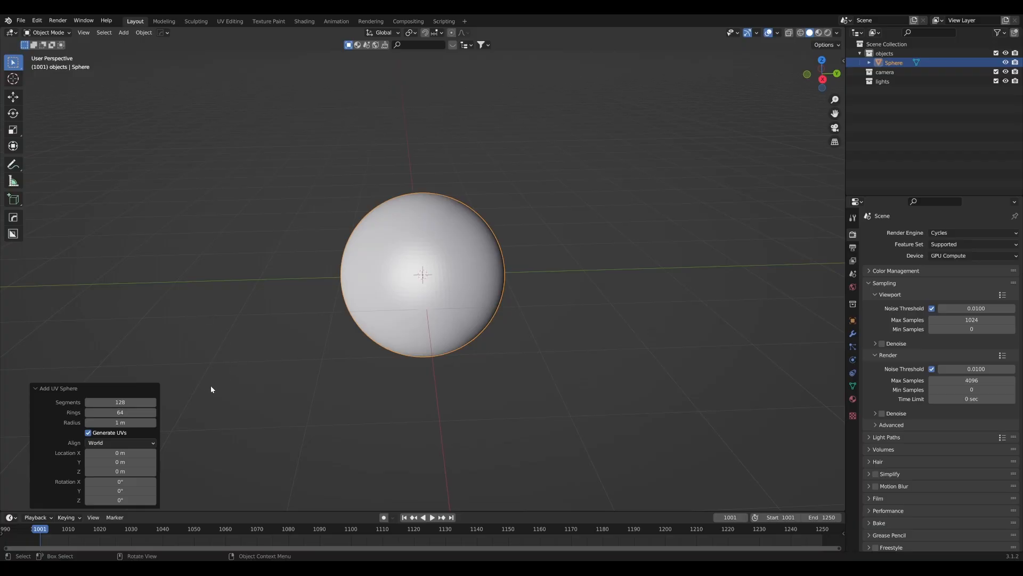
mouse_move(210, 342)
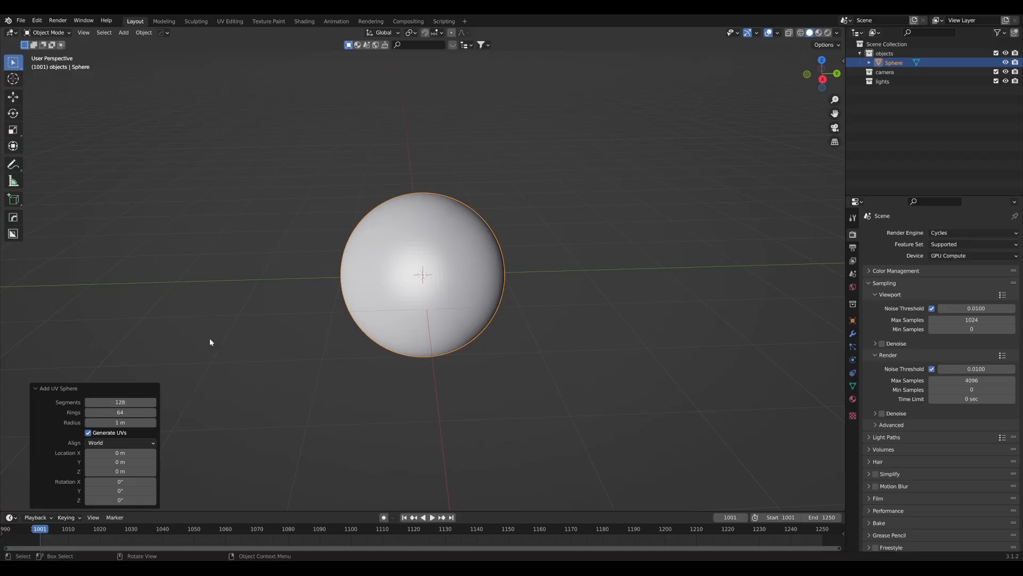
mouse_move(174, 398)
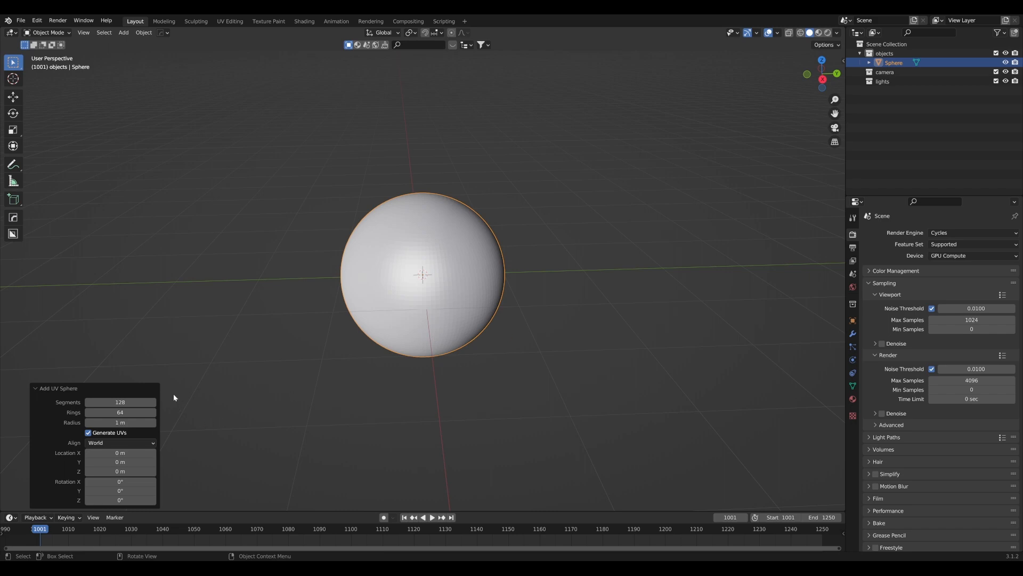
mouse_move(185, 373)
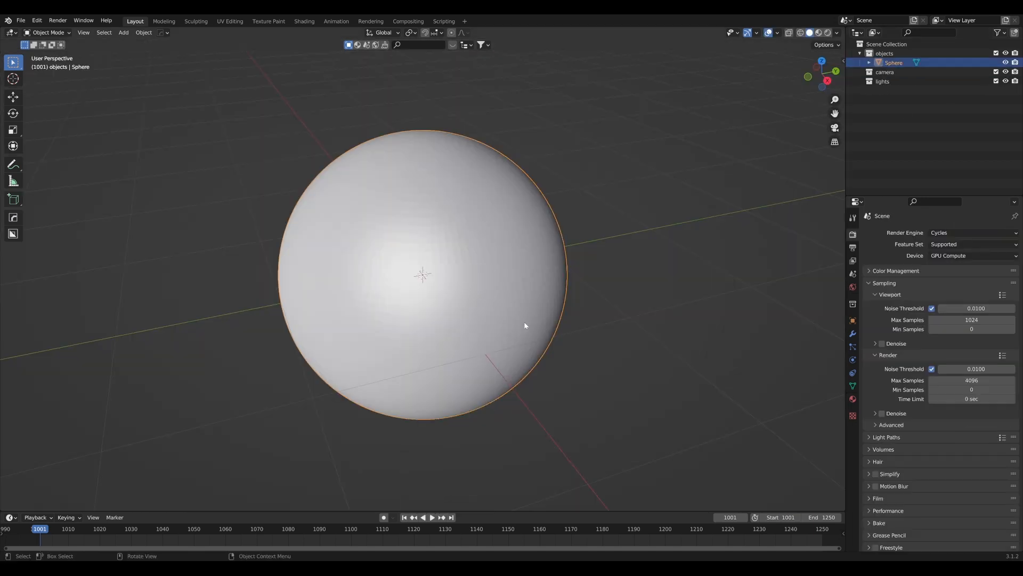
Switch the viewport to Rendered shading to see the sun-lit sphere.
click(816, 33)
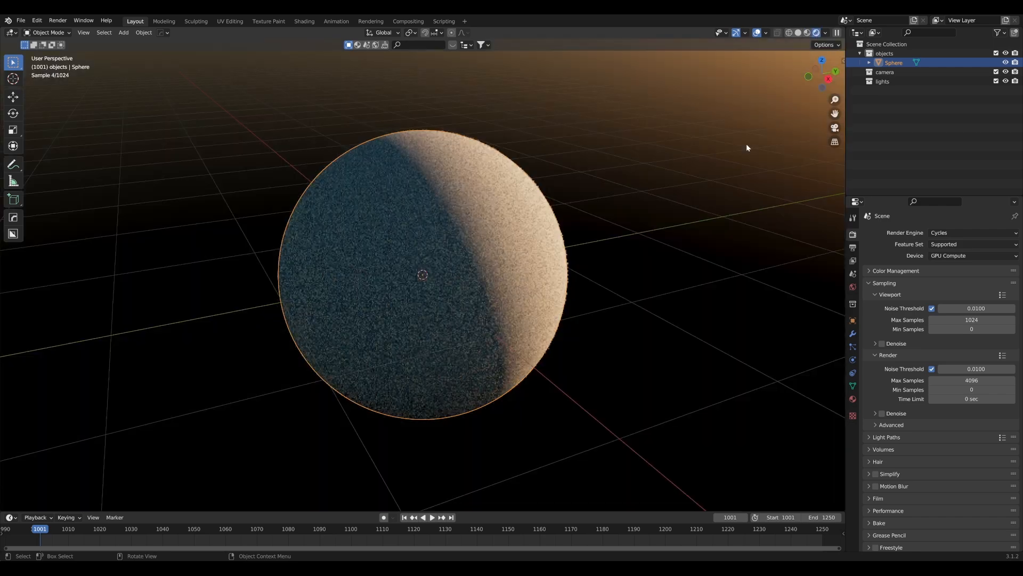
mouse_move(821, 265)
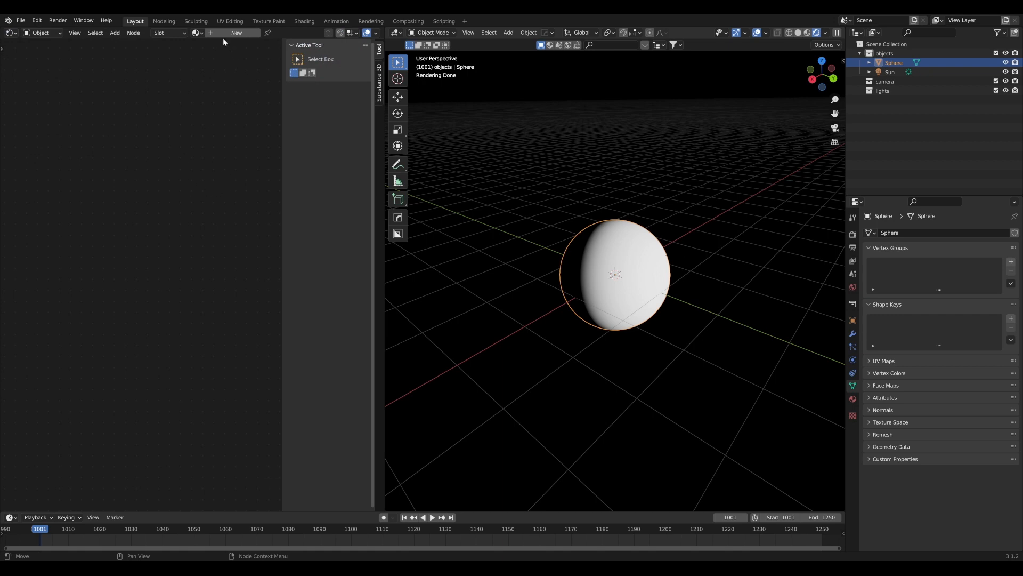
Create a new material for the sphere in the Shader Editor.
click(237, 33)
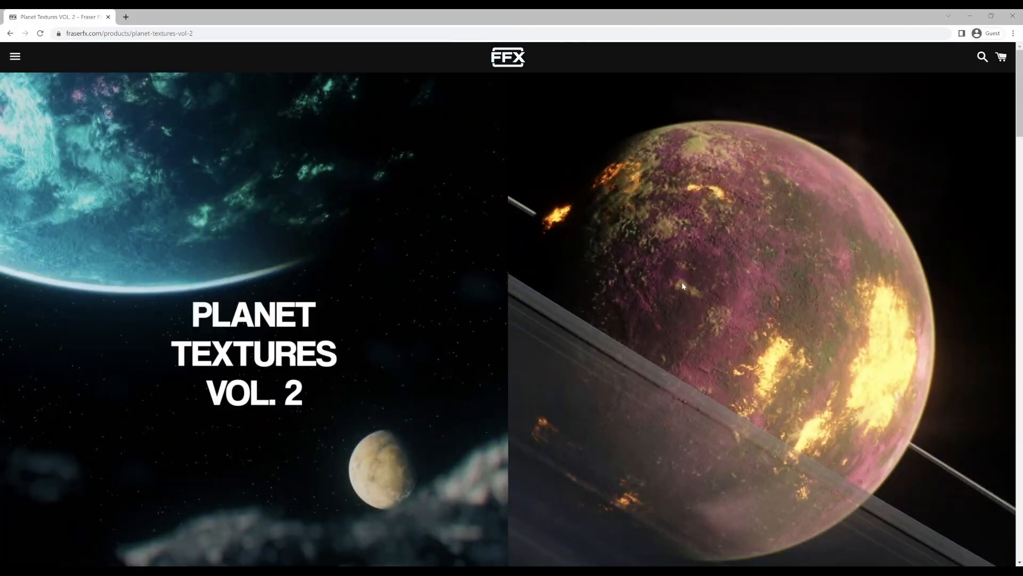
scroll(down, 3)
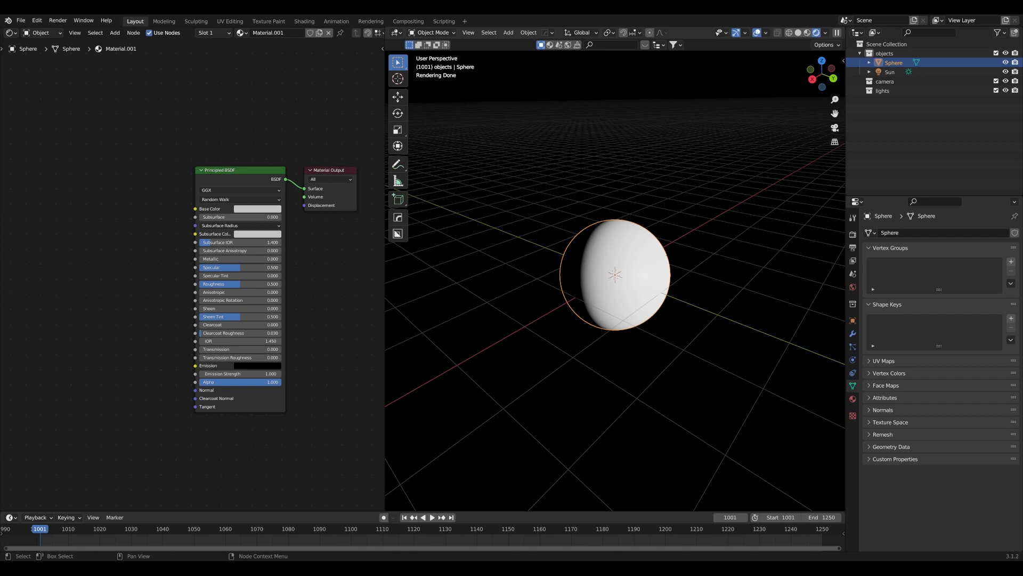
mouse_move(122, 241)
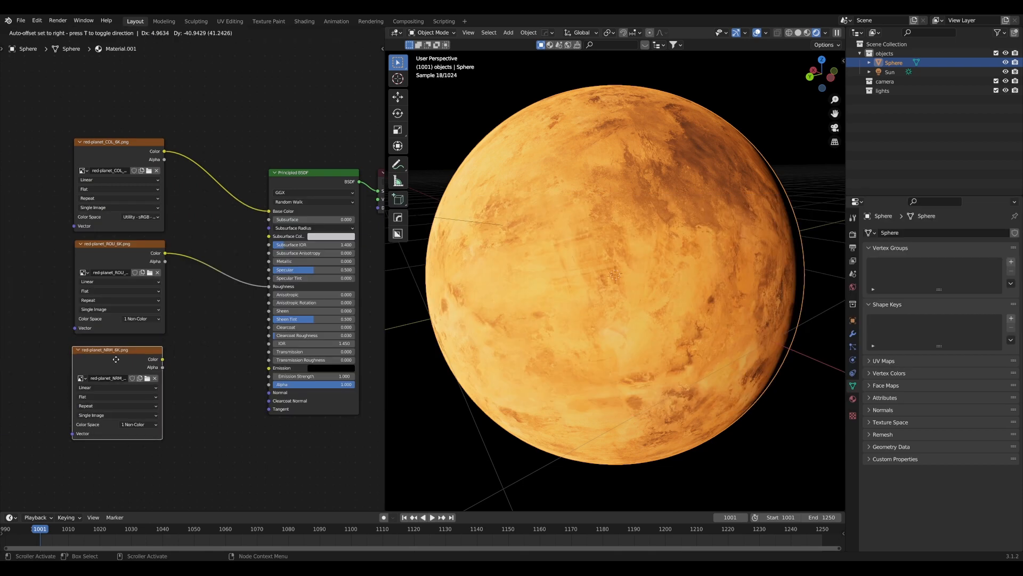
Add a Normal Map node to feed the red-planet NRM texture into the shader.
text(norm)
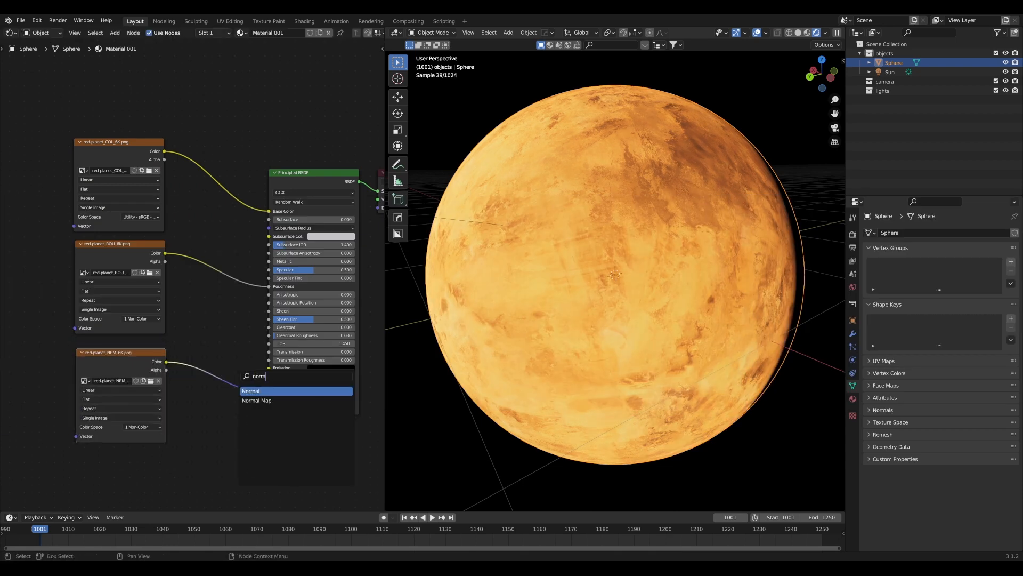
click(251, 390)
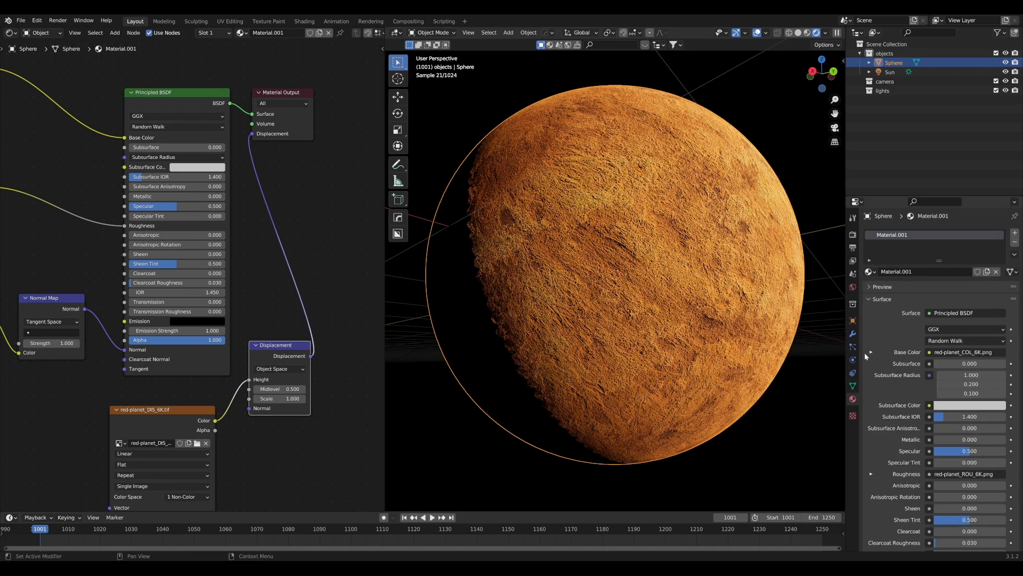
Set the material's Displacement to Displacement Only in Material Settings, then move to modifiers.
scroll(down, 3)
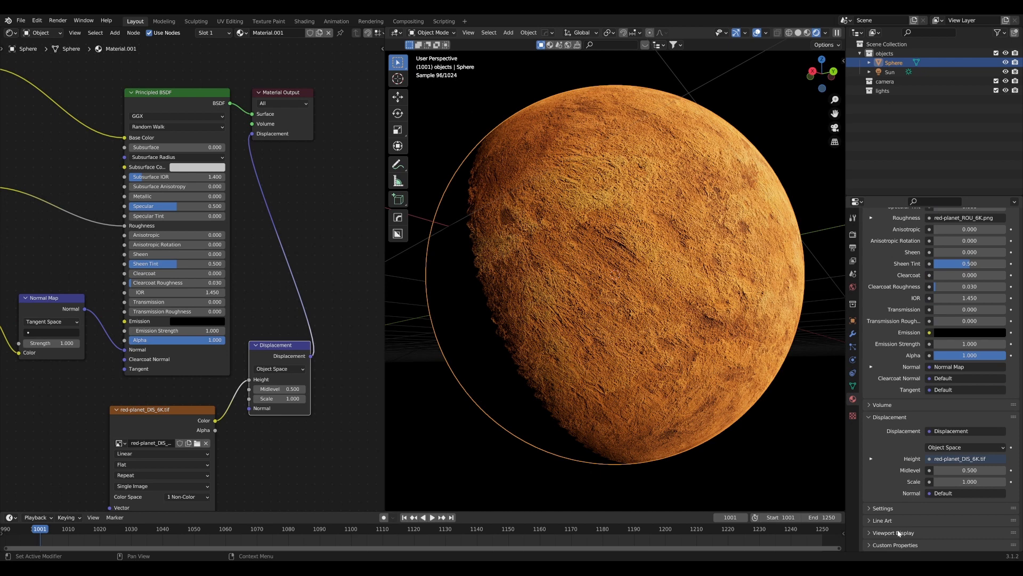
click(970, 474)
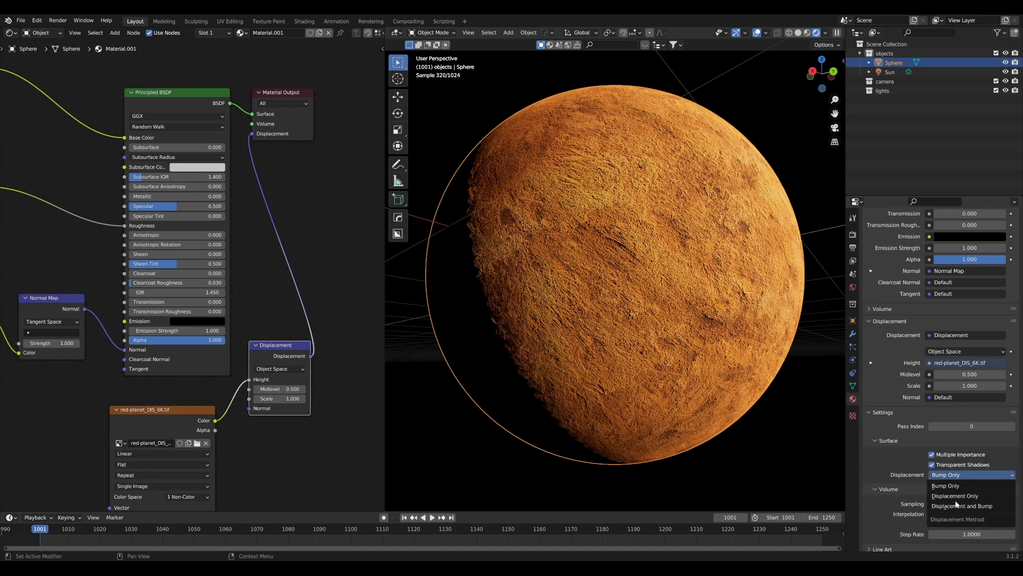
click(954, 496)
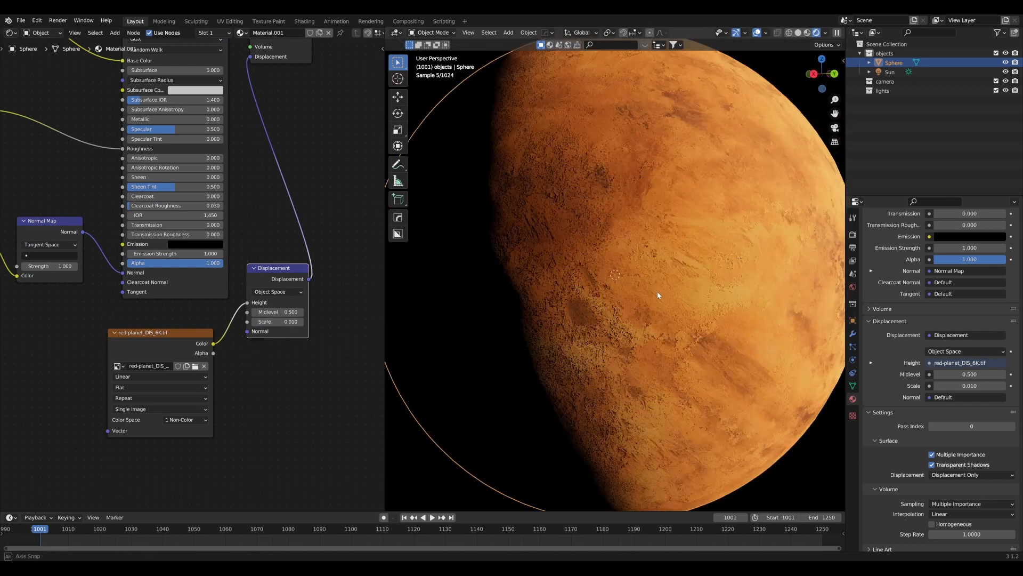
click(883, 233)
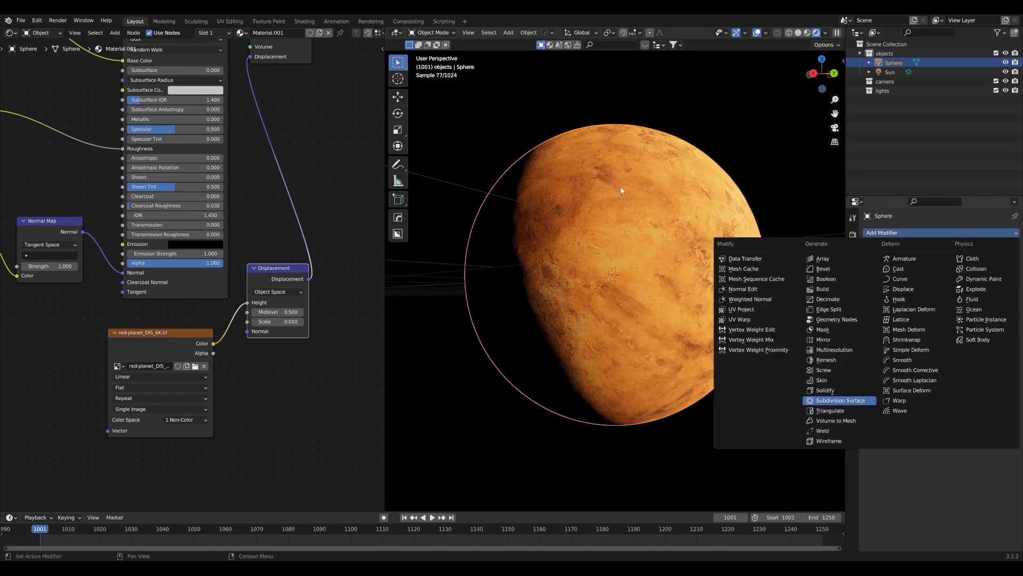
Add a Subdivision Surface modifier with Experimental feature set and Adaptive Subdivision enabled.
click(839, 400)
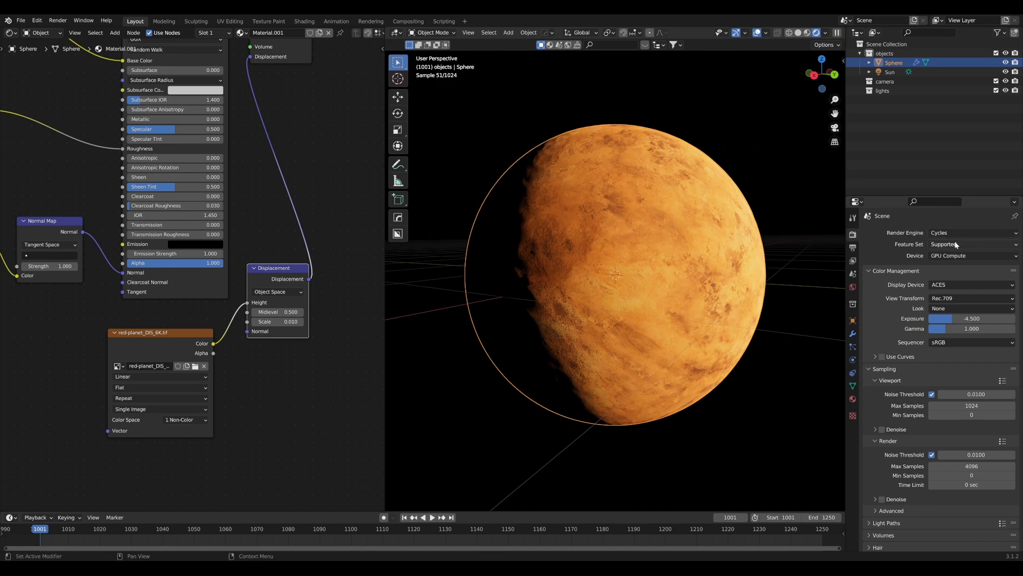
click(972, 243)
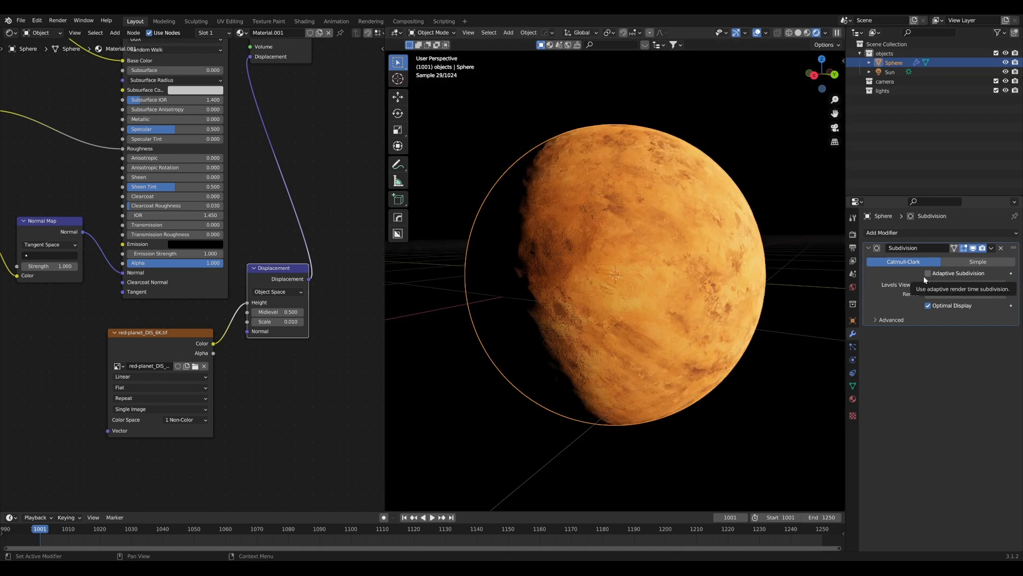
click(927, 273)
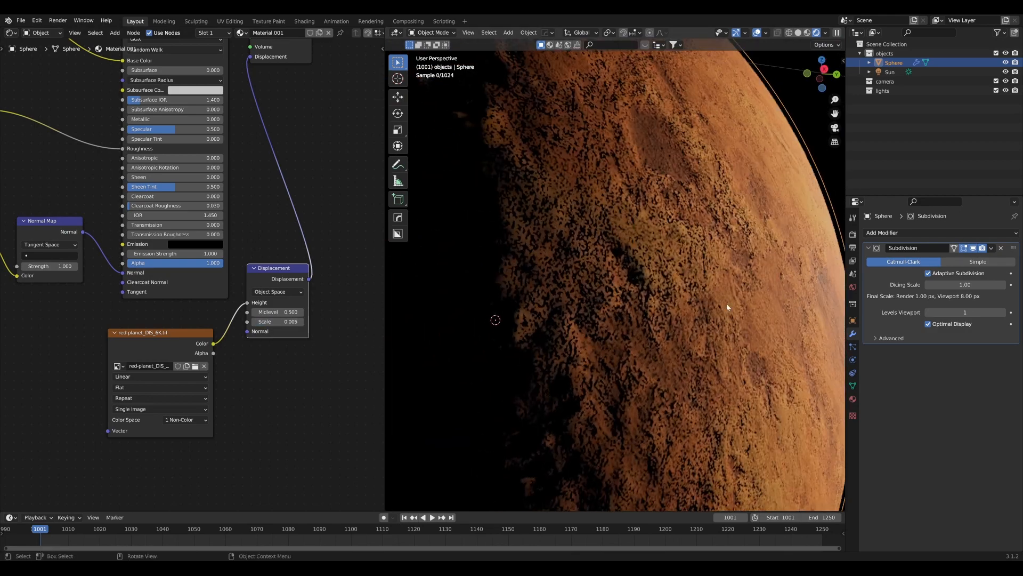
click(965, 284)
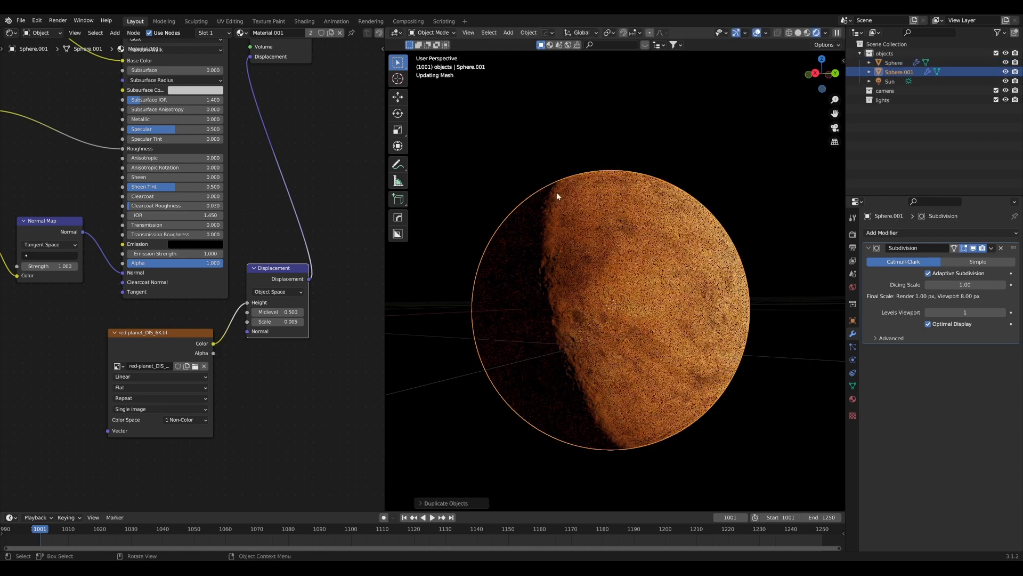
Confirm the duplicated sphere and make its material single-user as a separate clouds material.
click(1001, 248)
text(surface)
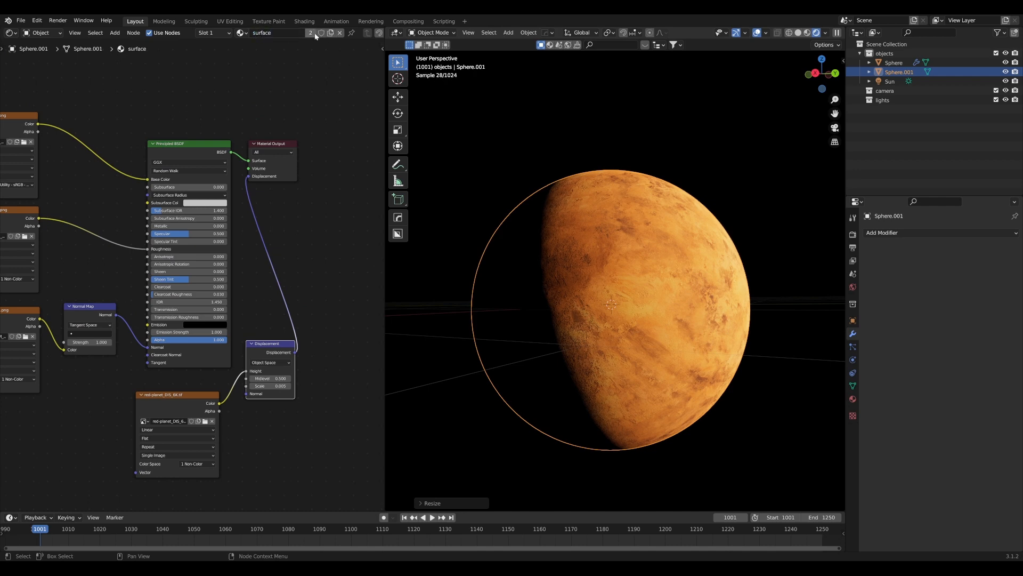
double_click(268, 33)
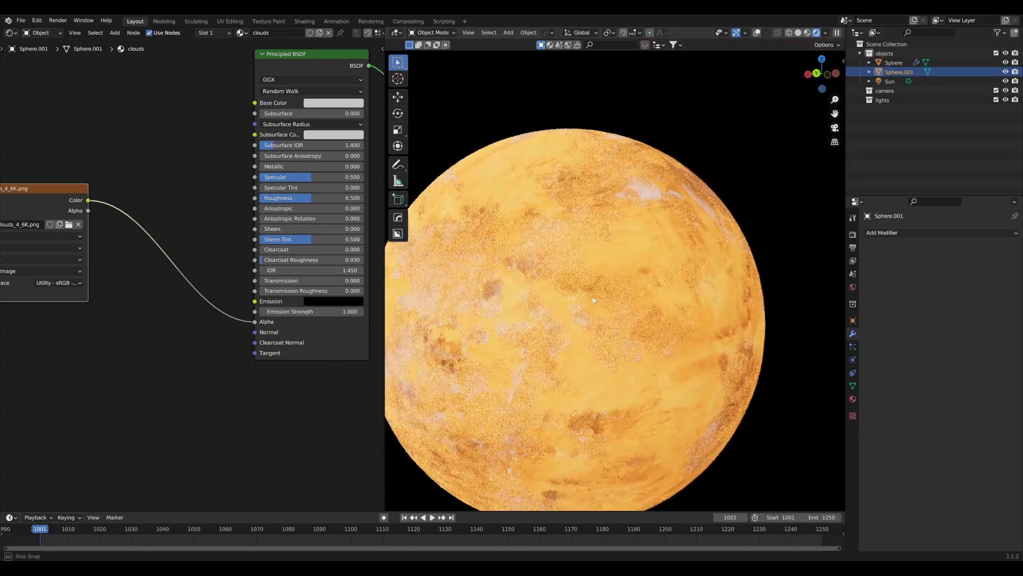
Slightly rescale the cloud sphere and tint the clouds' Base Color pale tan.
key(s)
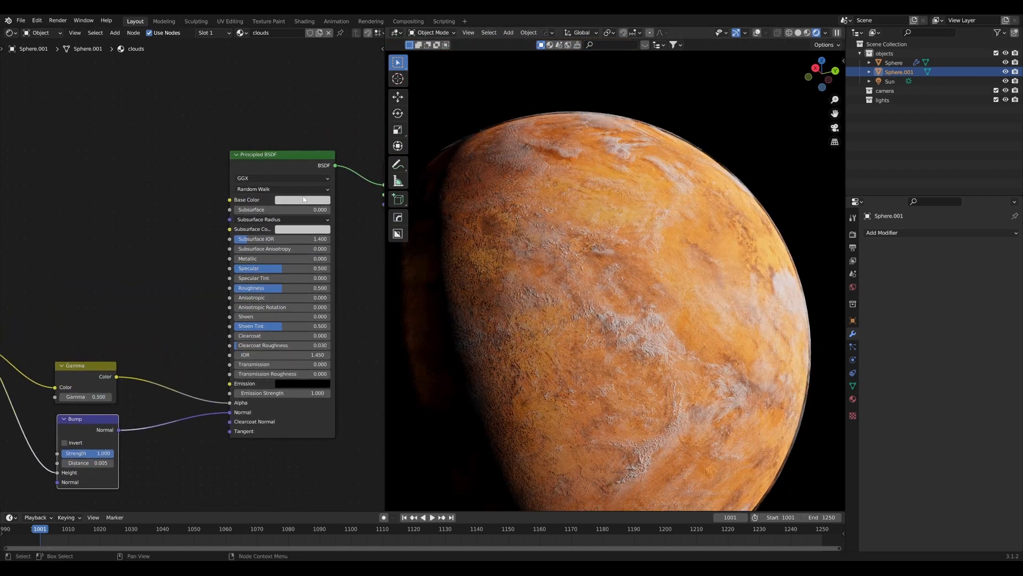
click(301, 199)
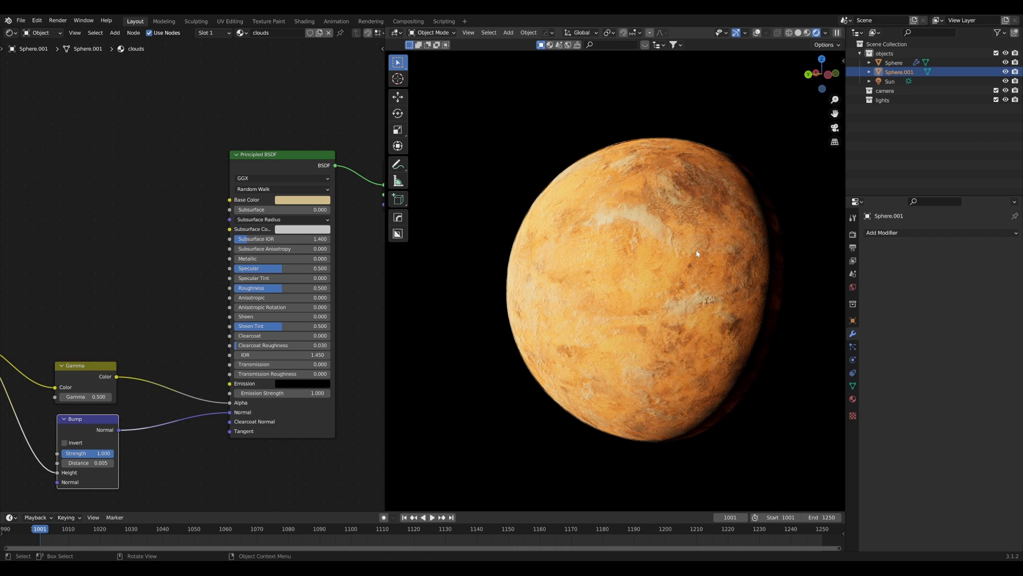
mouse_move(746, 419)
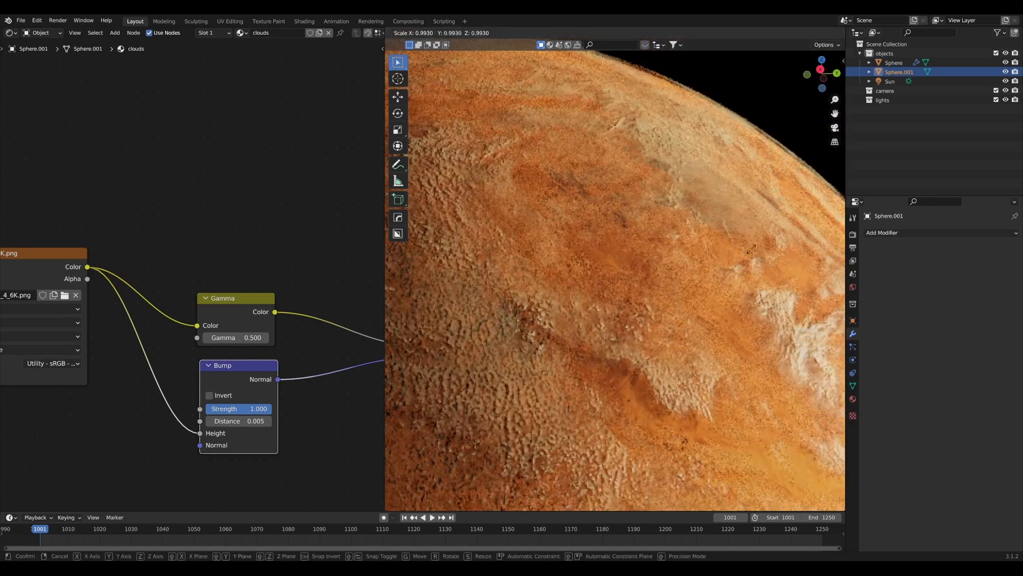
mouse_move(756, 231)
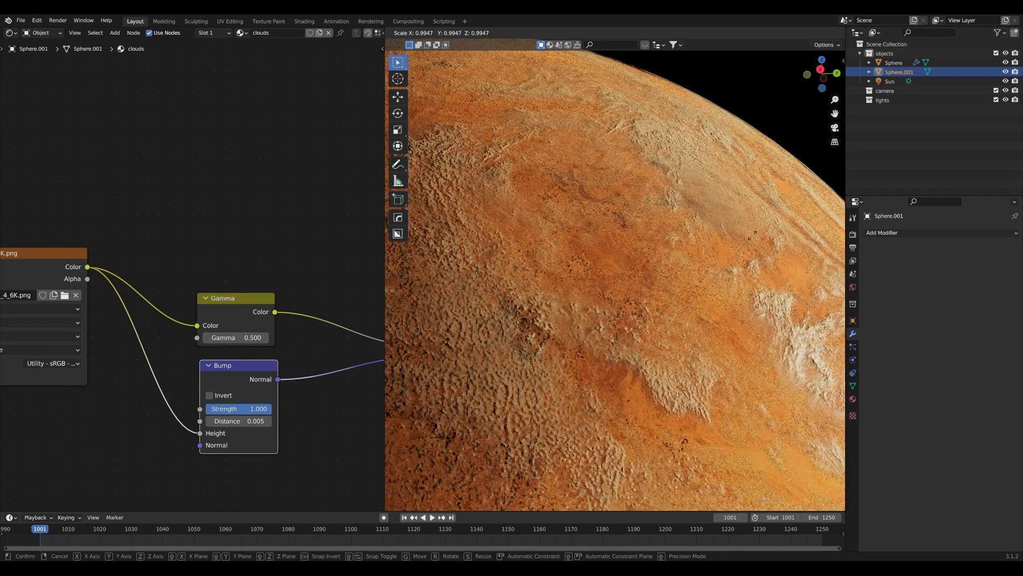
Duplicate the cloud sphere again and scale the copy slightly as an extra cloud layer.
double_click(234, 338)
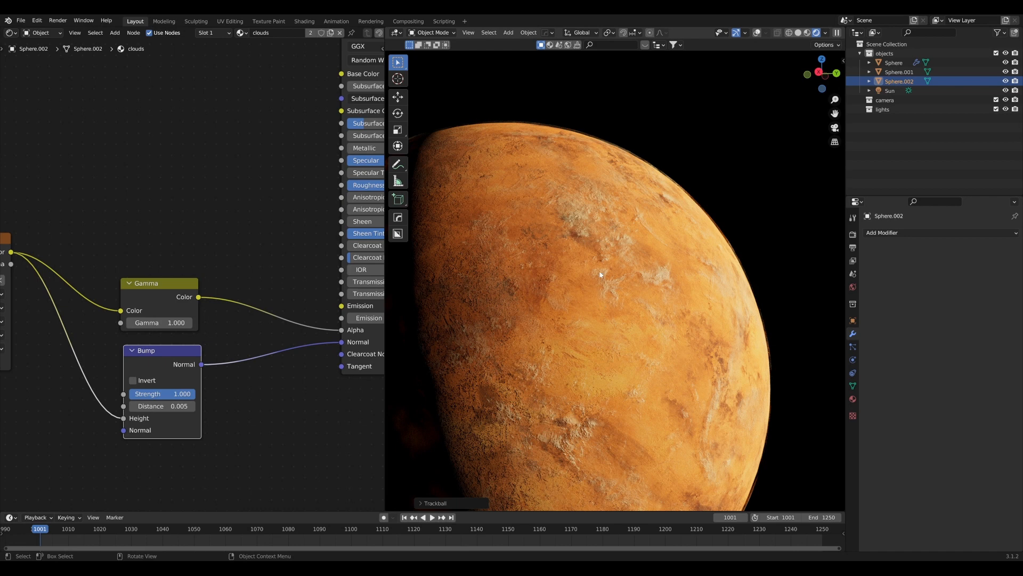
mouse_move(585, 346)
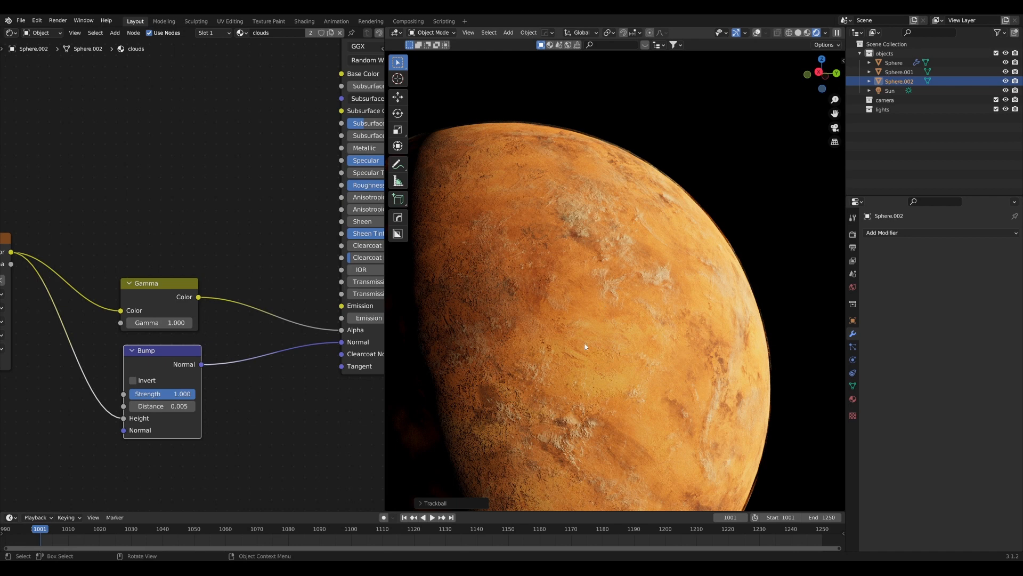
mouse_move(725, 236)
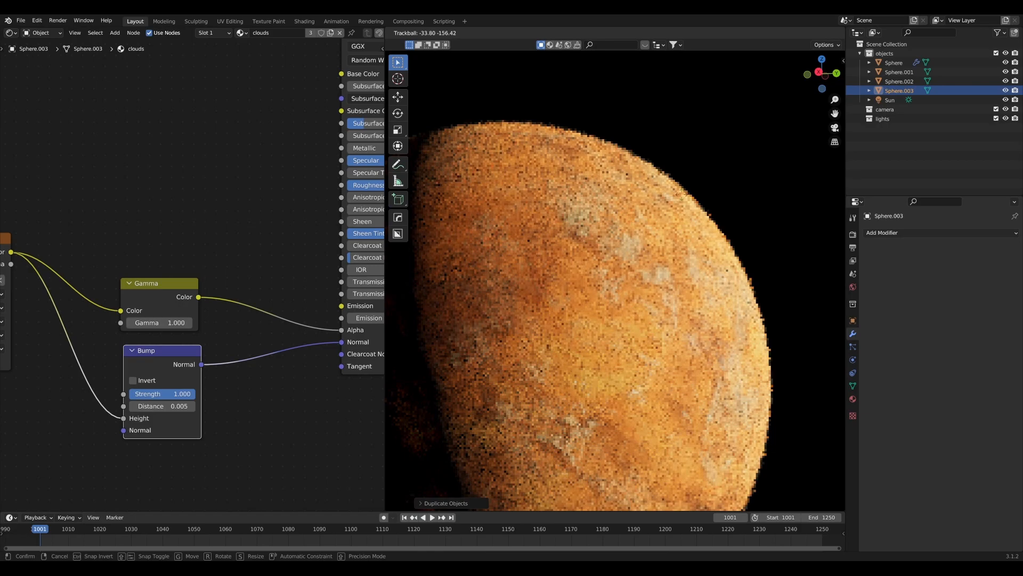
key(s)
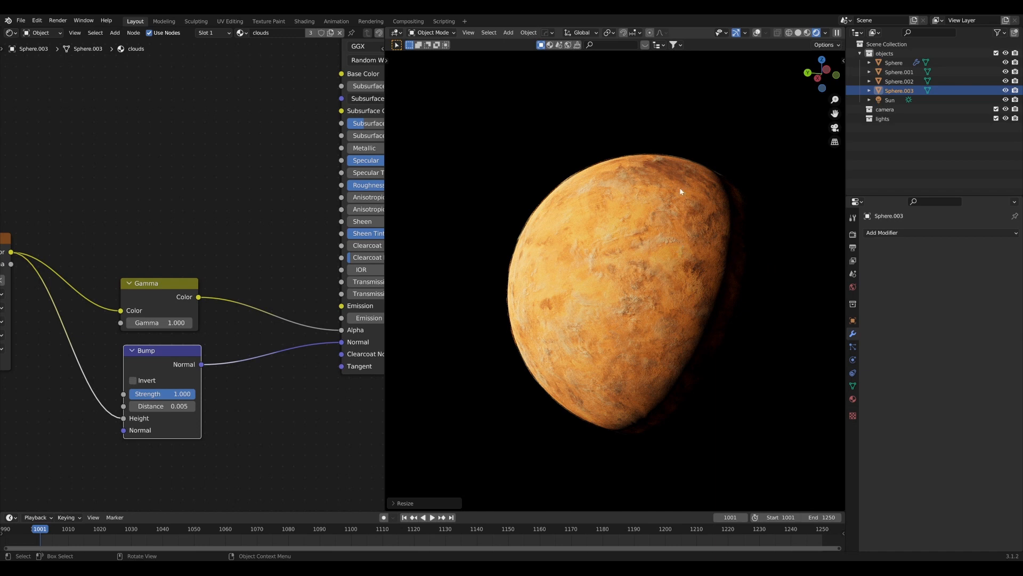
mouse_move(662, 231)
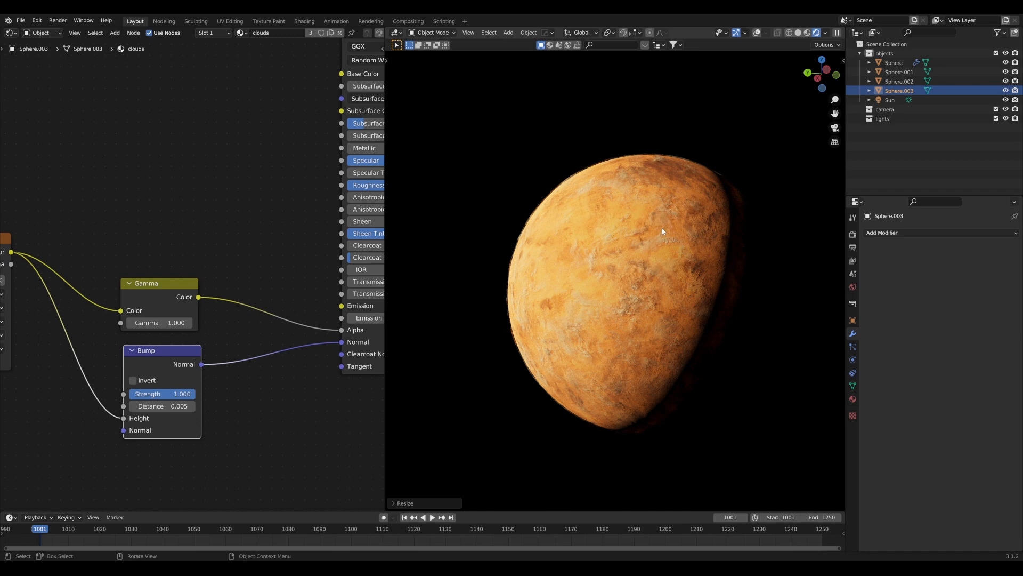
mouse_move(851, 83)
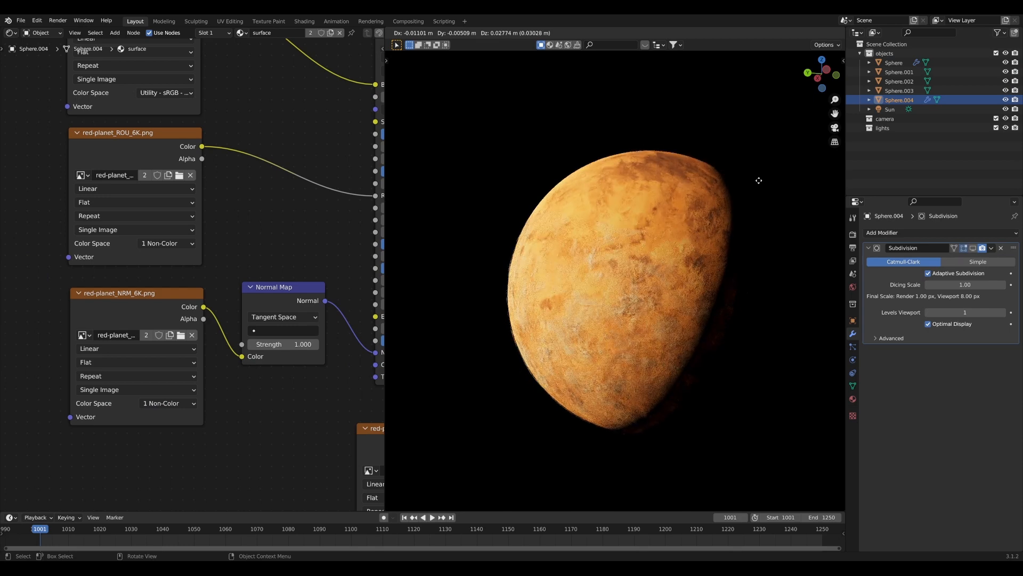
Scale up the duplicated planet sphere slightly and remove its Subdivision modifier for the atmosphere shell.
key(s)
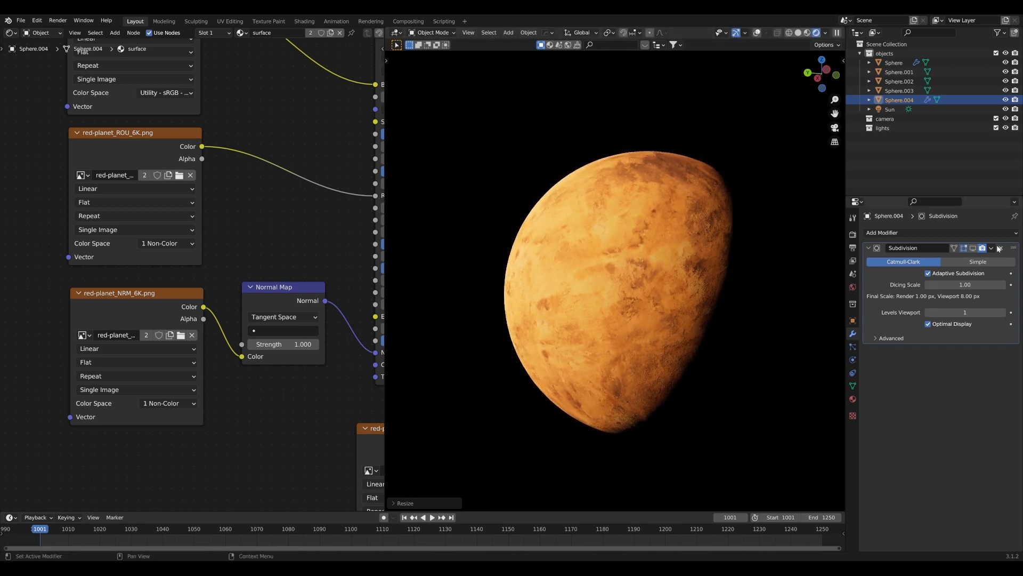
click(998, 247)
text(p)
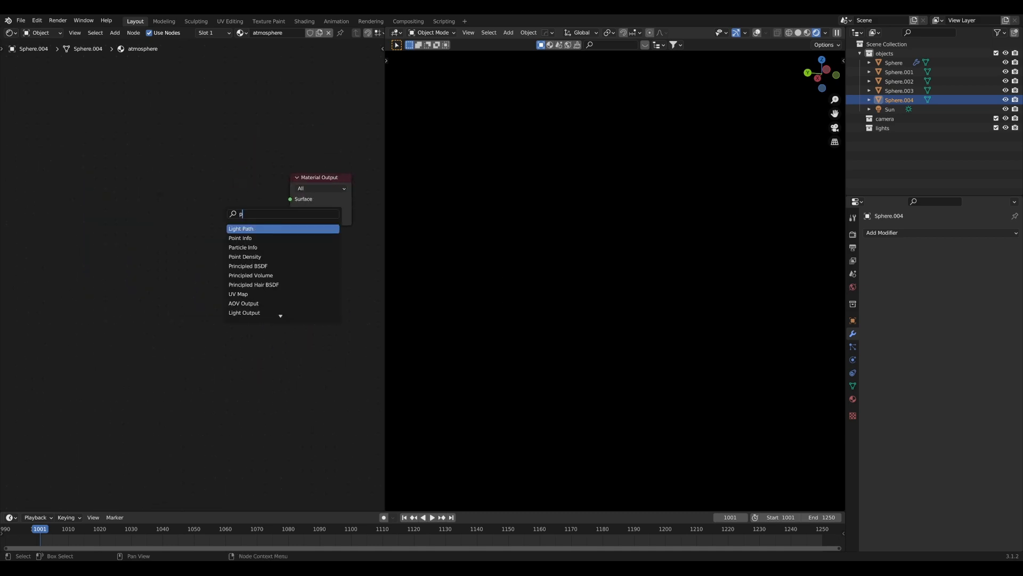
Add a Principled Volume shader coloured by a Blackbody node at 15000 K in the atmosphere material.
click(250, 275)
text(b)
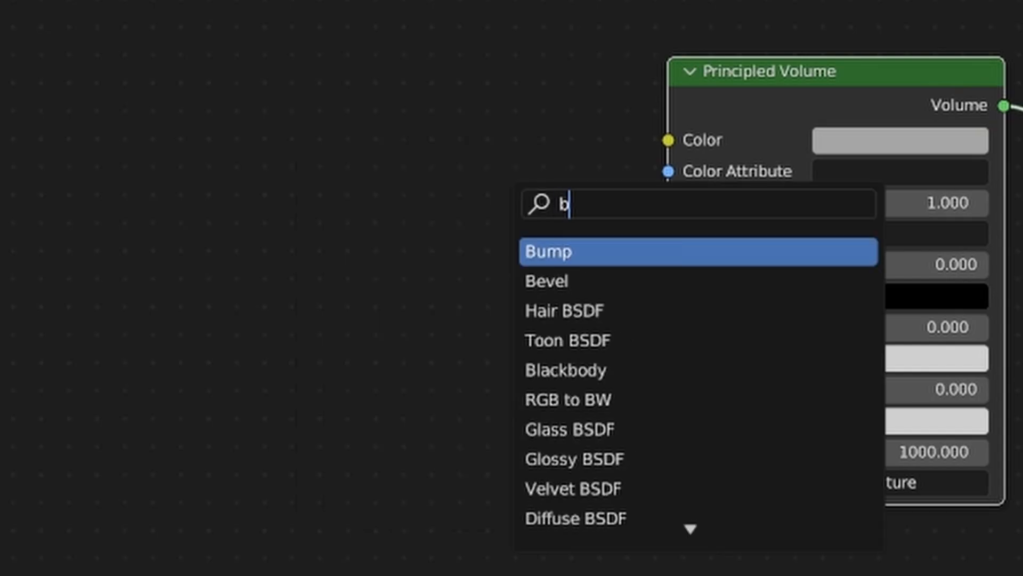
click(566, 370)
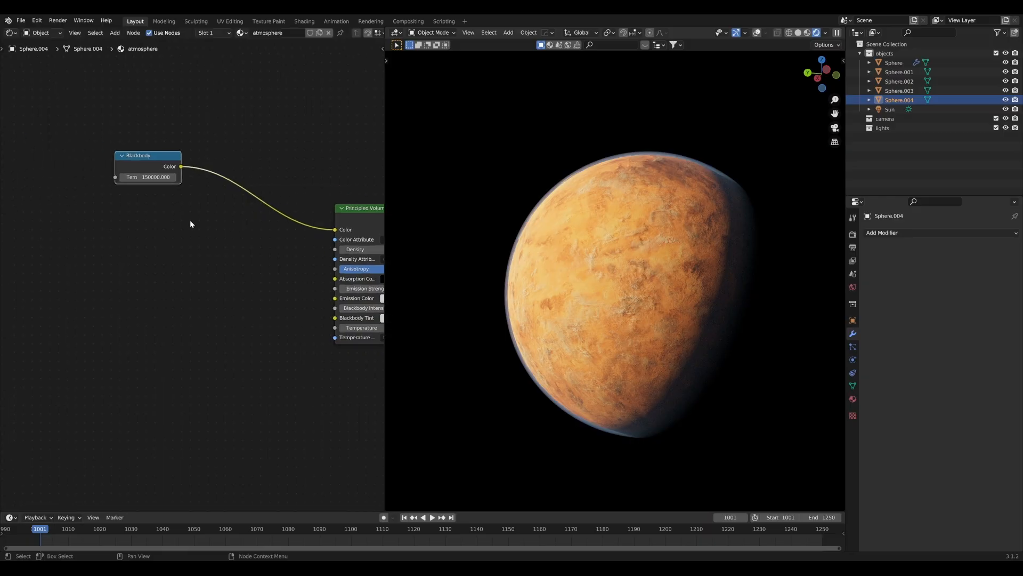
Add a spherical Gradient Texture through two chained ColorRamps with a stop near 0.49 for the haze falloff.
text(grad)
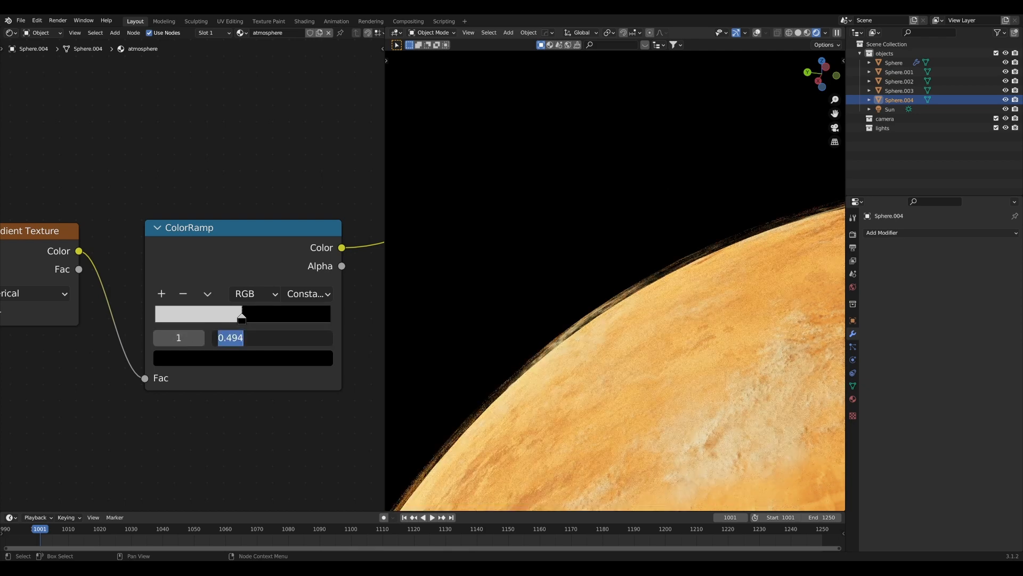
text(.49)
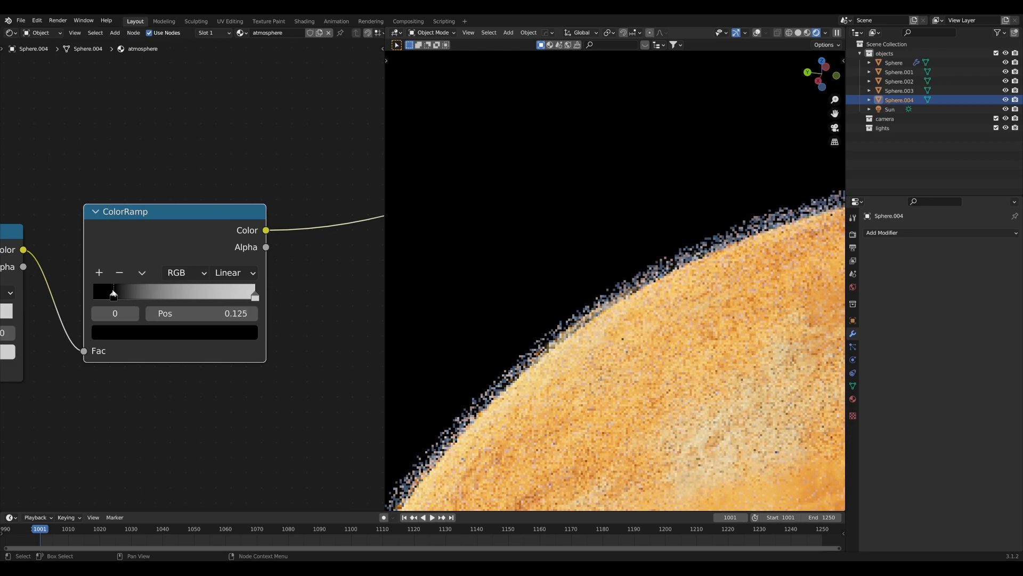
click(233, 272)
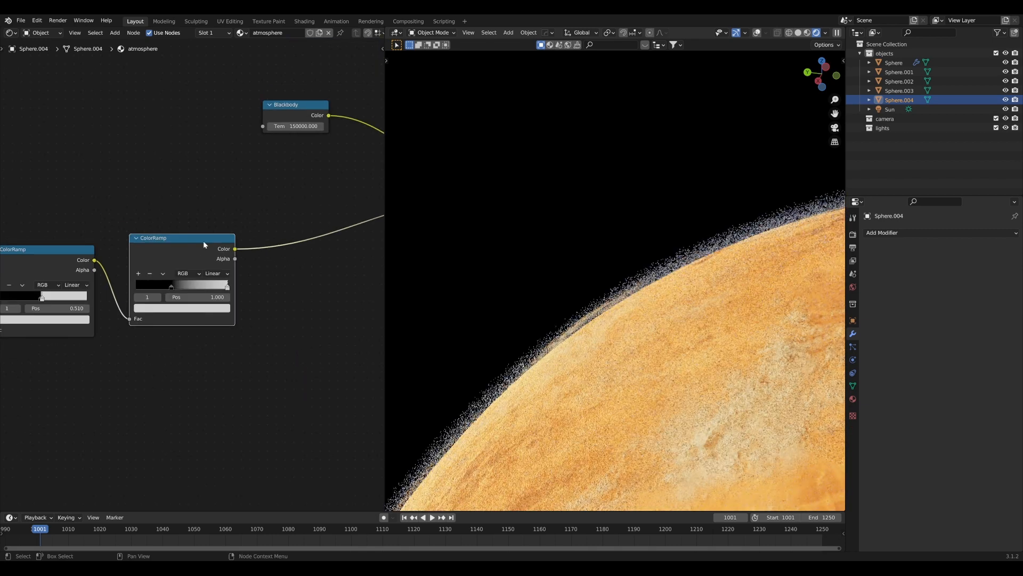
Add a Gamma of 5 and a Multiply math node of 15 after the ramps, feeding the volume density.
text(ga)
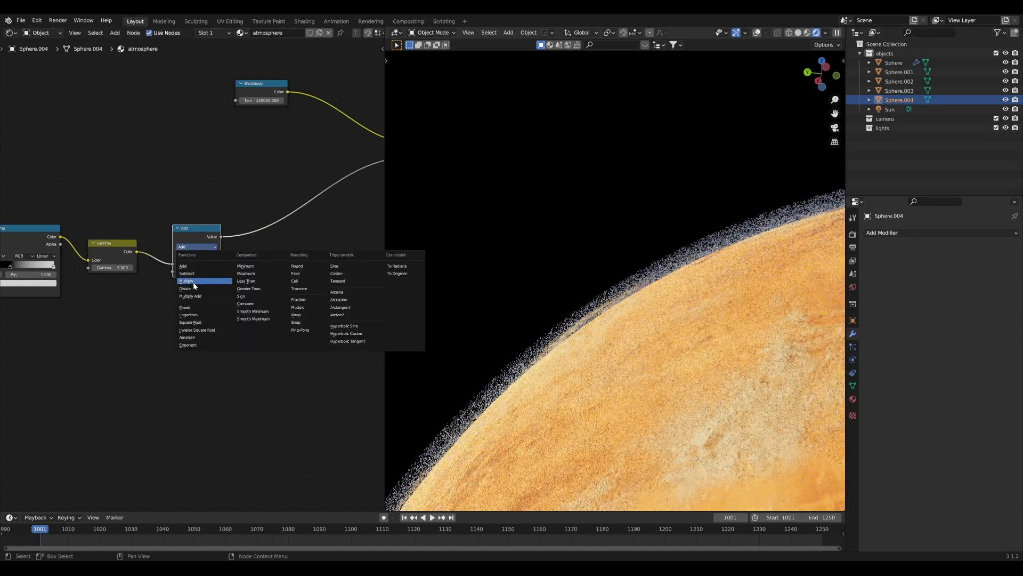
click(186, 281)
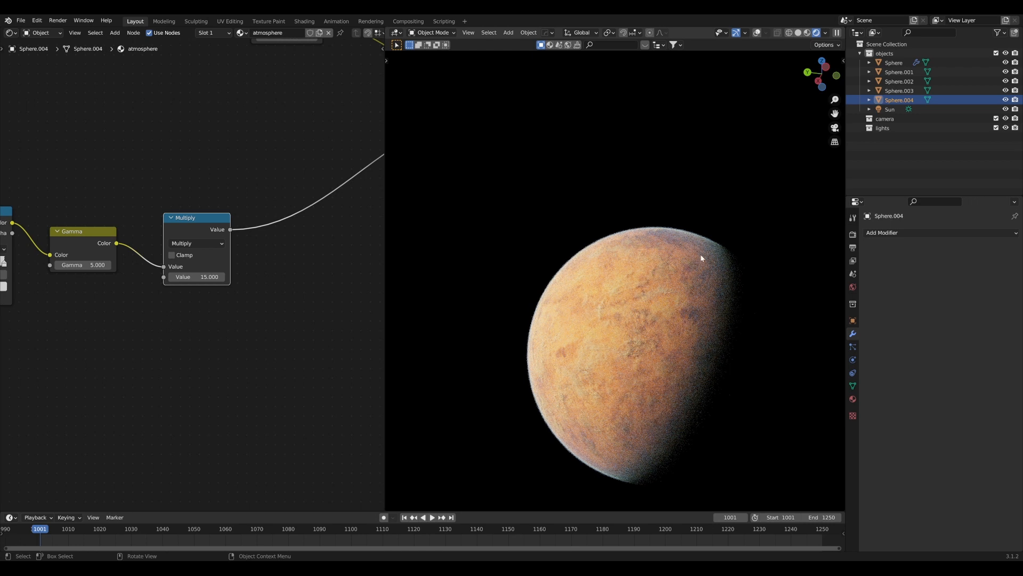
mouse_move(671, 268)
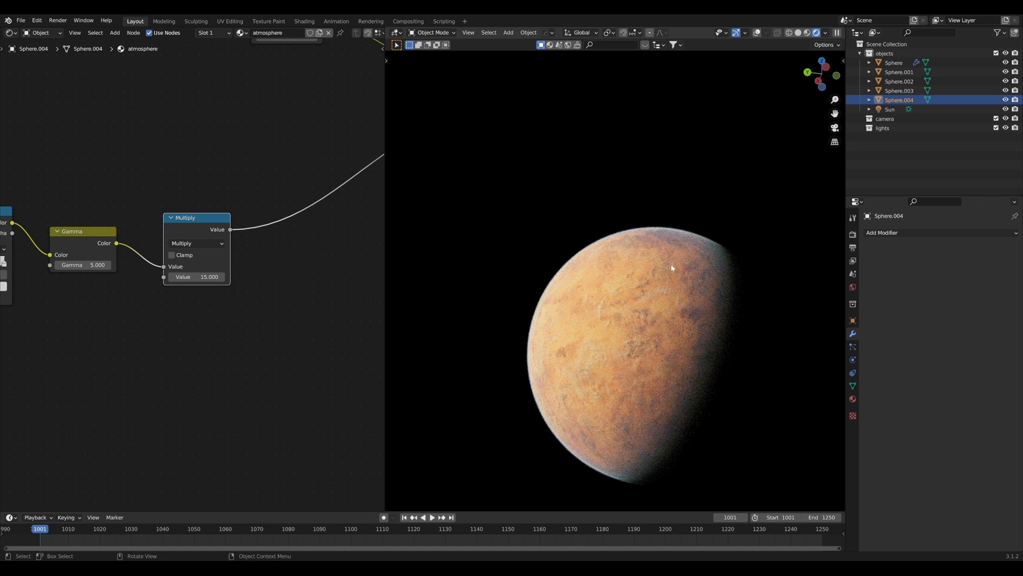
mouse_move(723, 310)
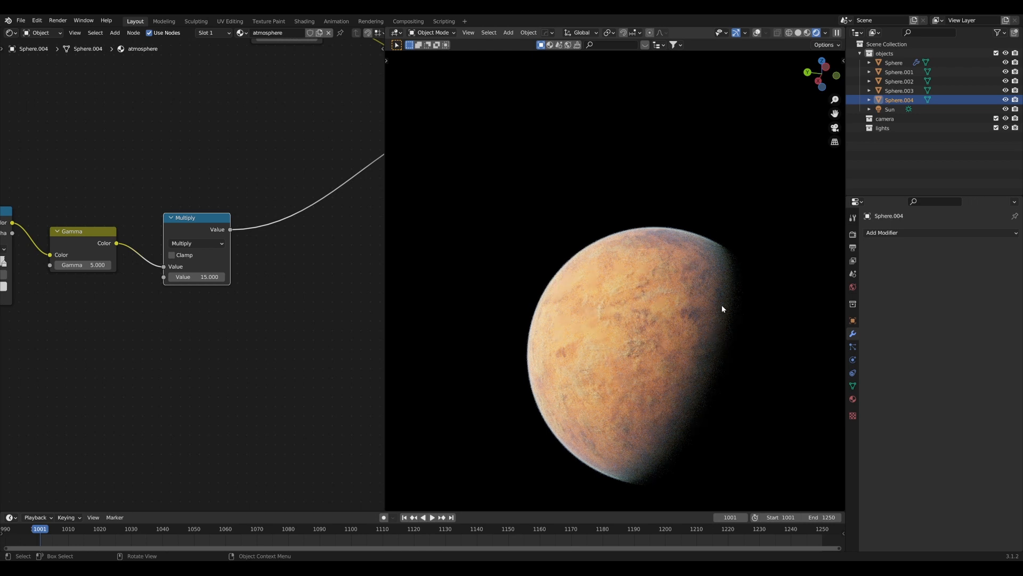
mouse_move(640, 463)
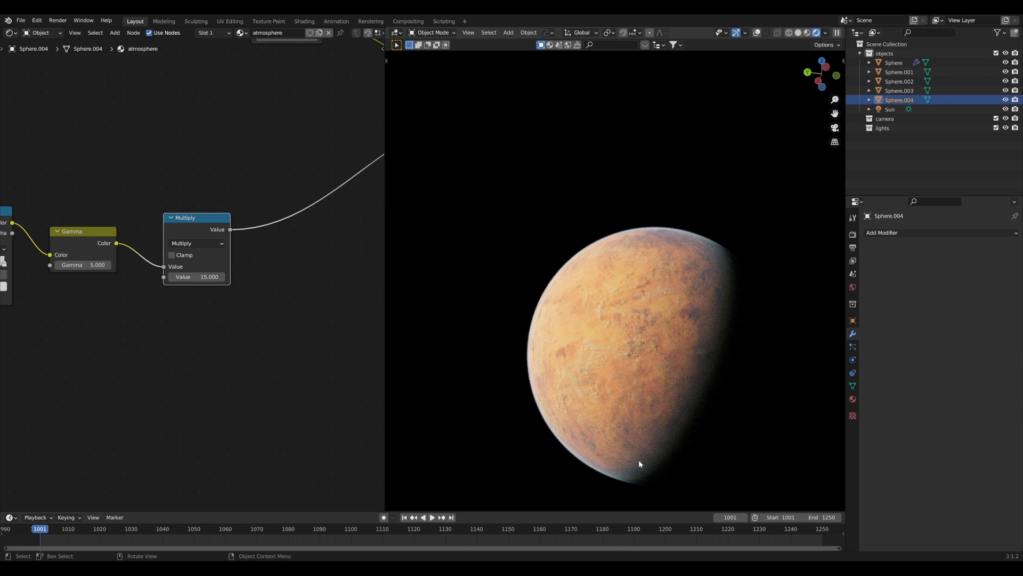
mouse_move(704, 408)
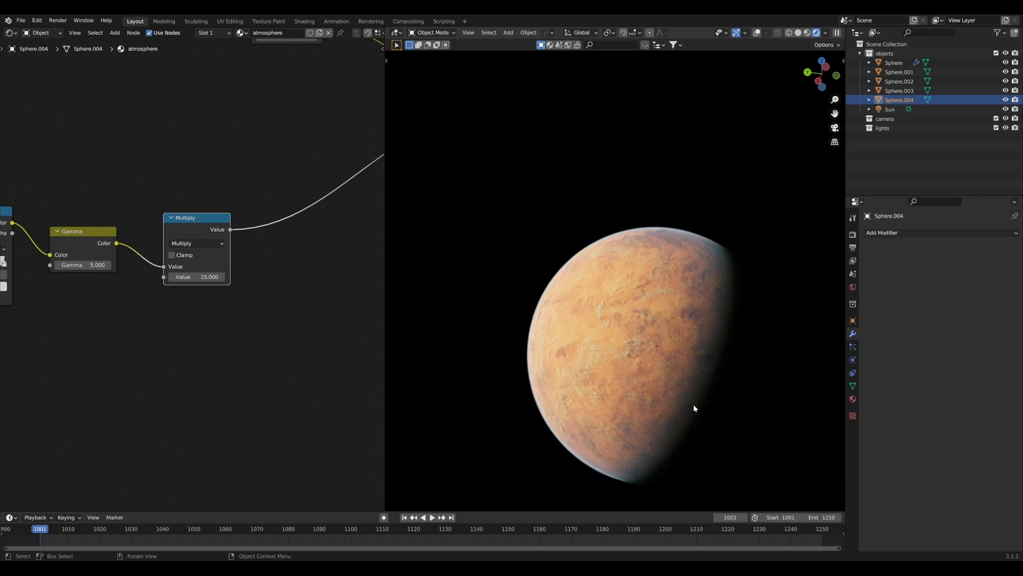
mouse_move(733, 258)
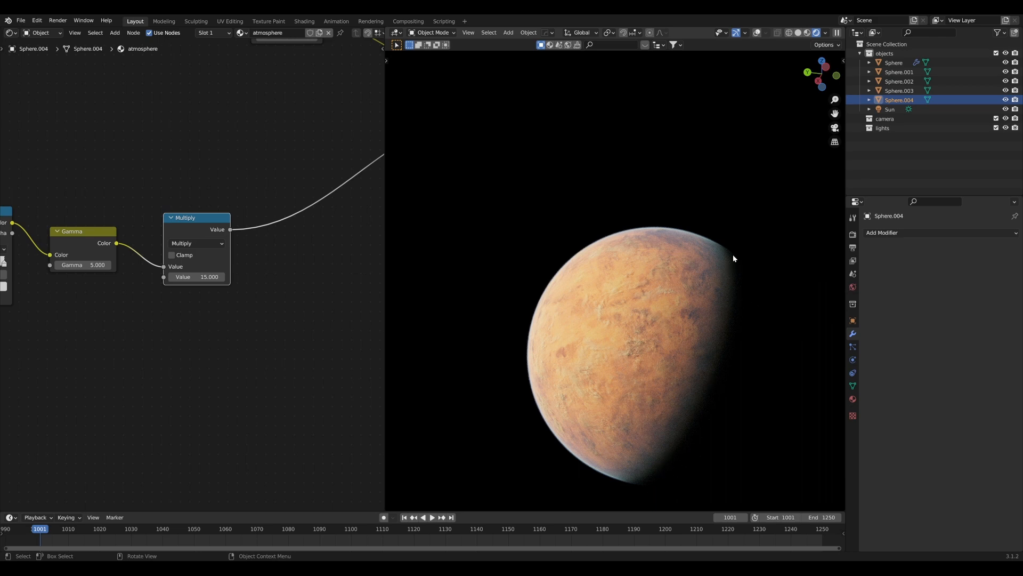
mouse_move(718, 377)
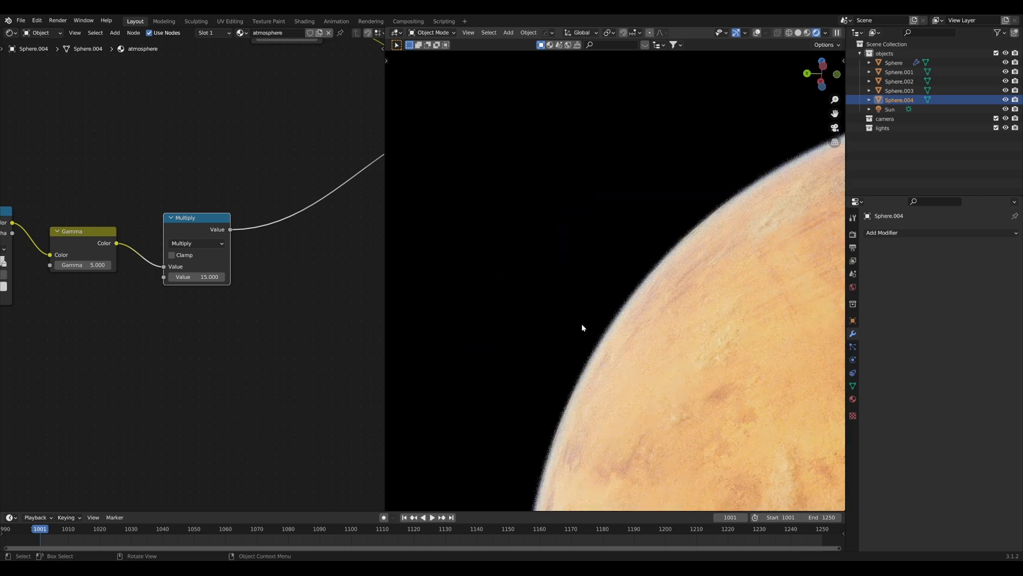
mouse_move(597, 307)
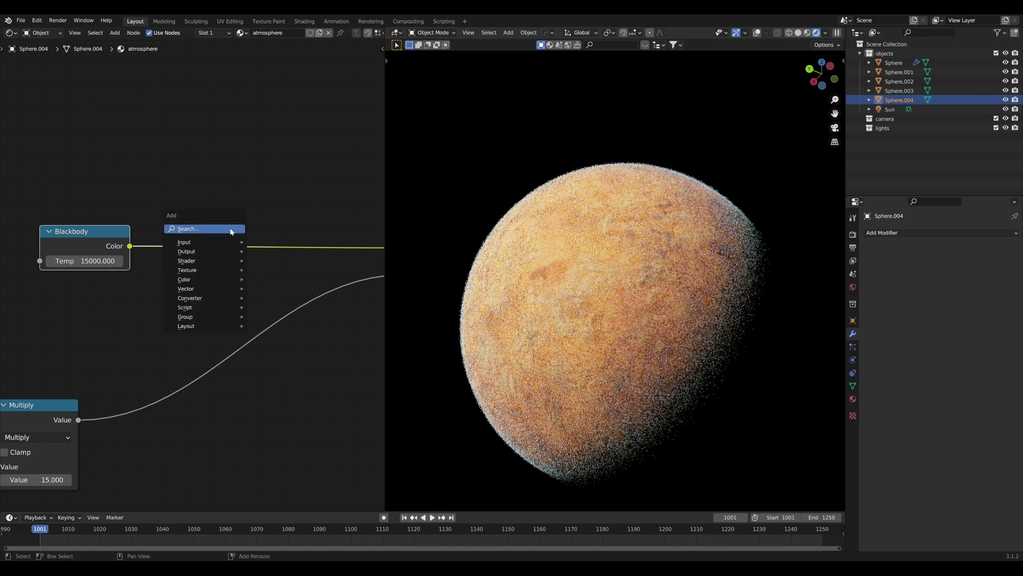
Insert a Hue Saturation Value node after the Blackbody, testing hue 0.21 then settling on 1.0.
text(hu)
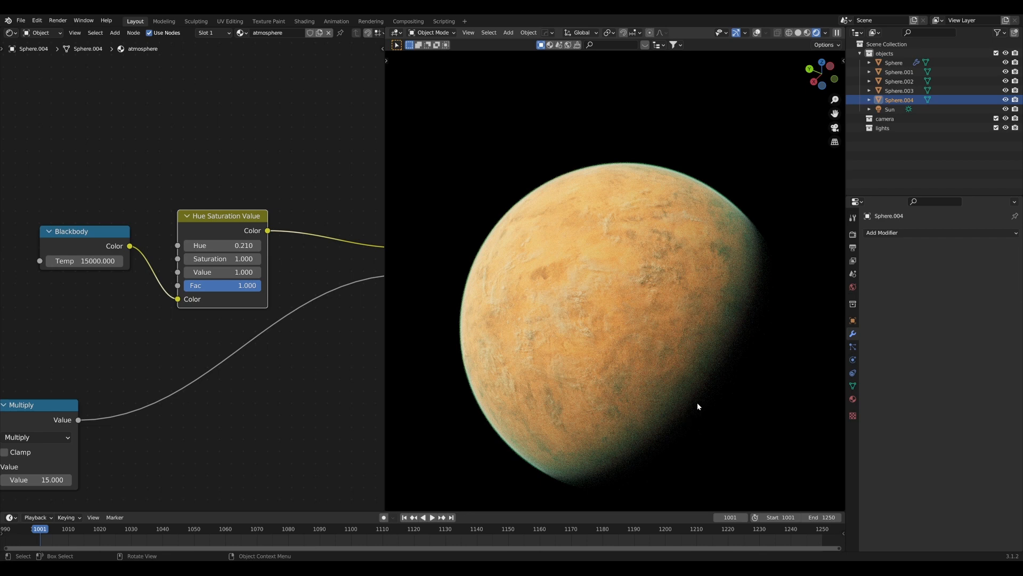
mouse_move(762, 240)
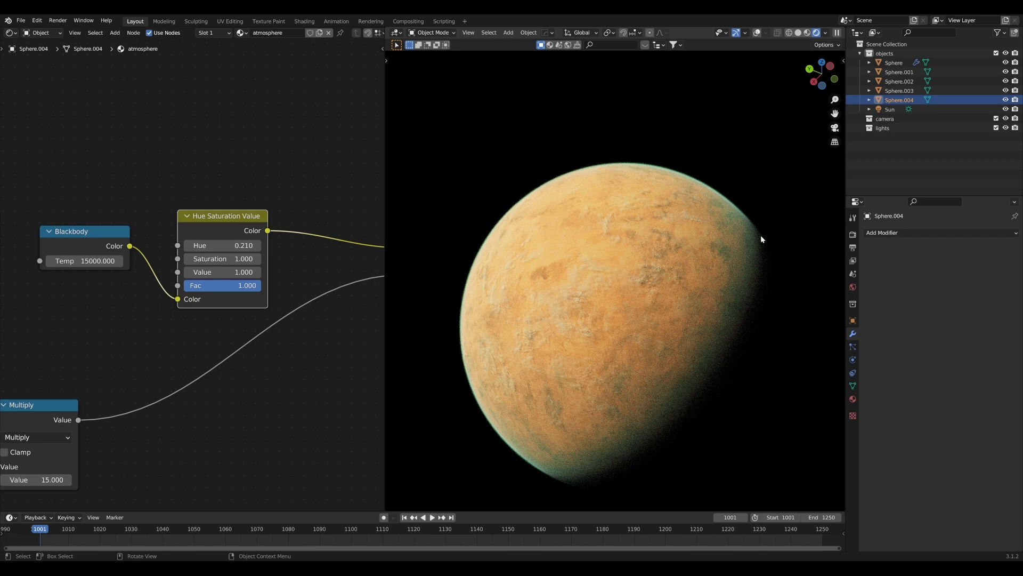
mouse_move(637, 416)
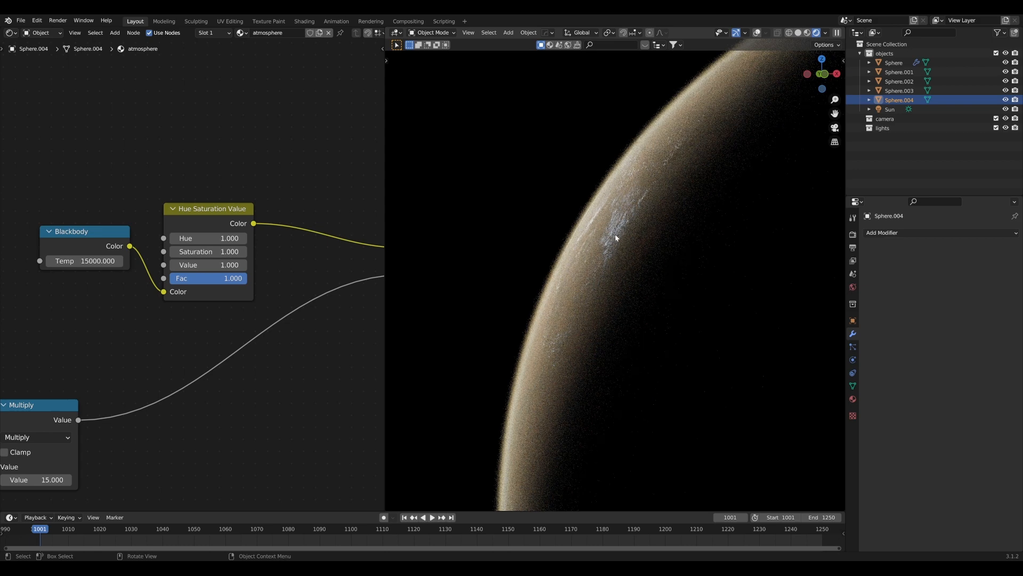
click(208, 209)
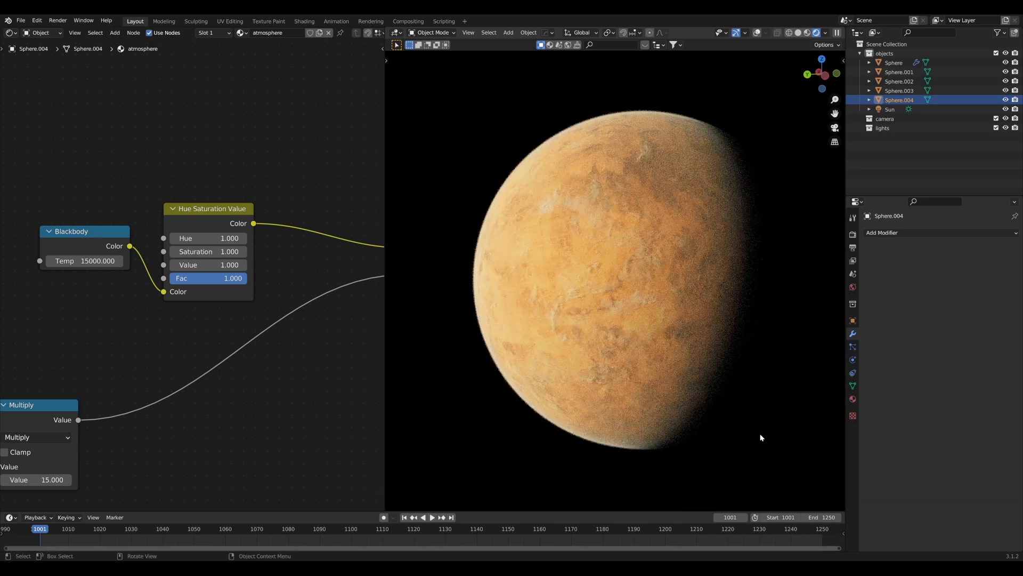
mouse_move(652, 368)
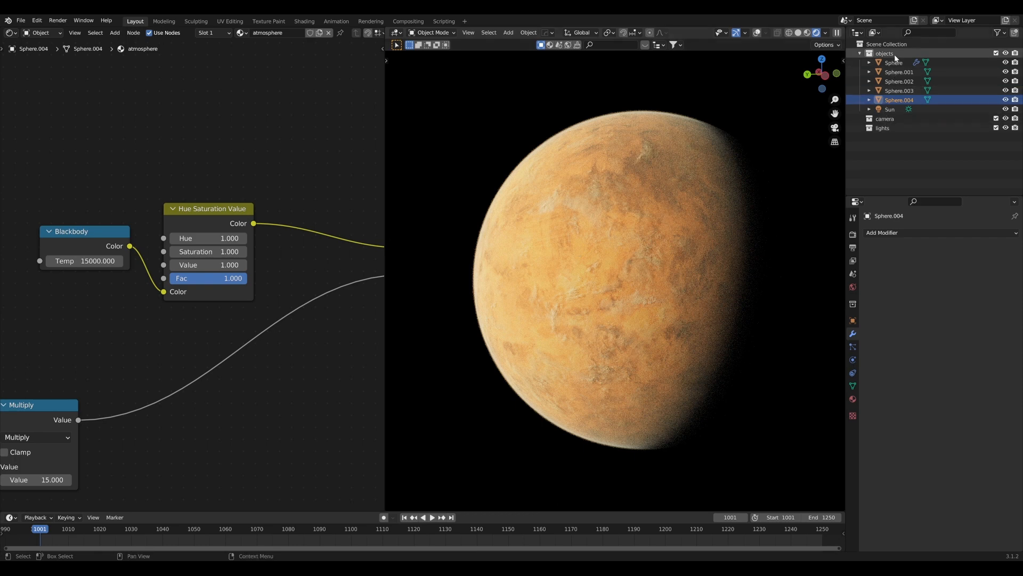
Select the planet surface Sphere in the Outliner to show its material nodes and subdivision modifier.
click(894, 62)
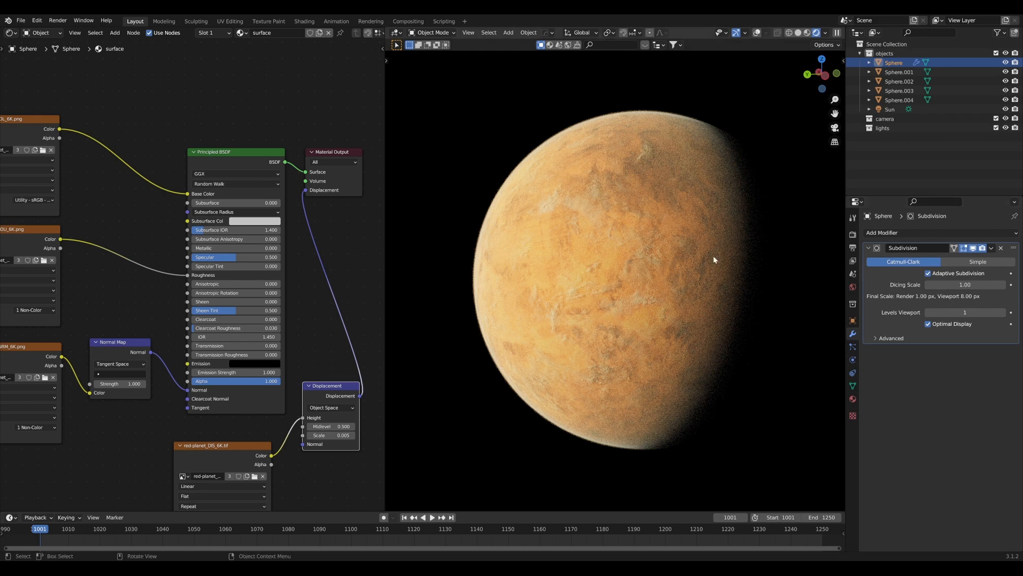
mouse_move(609, 289)
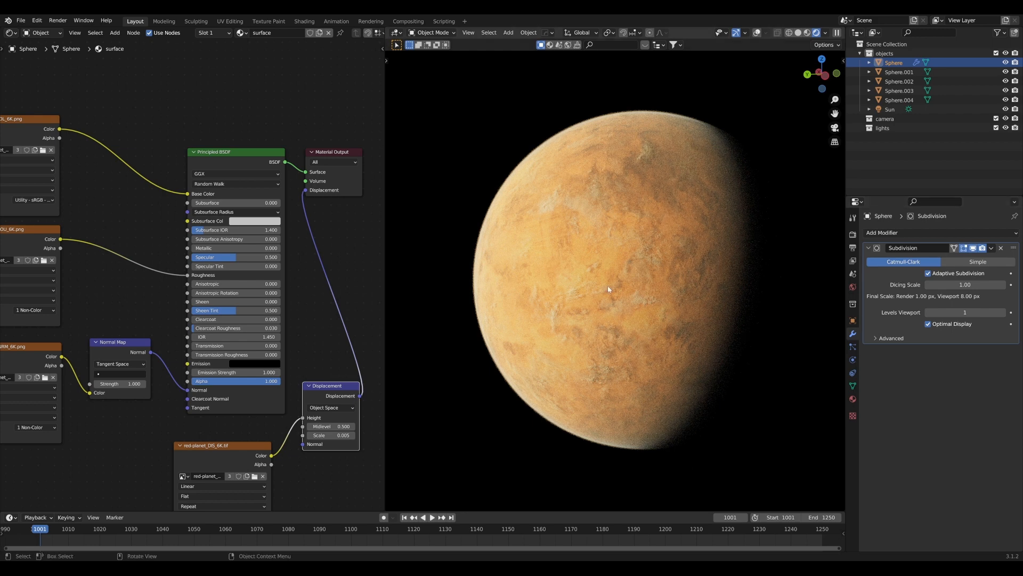
mouse_move(615, 246)
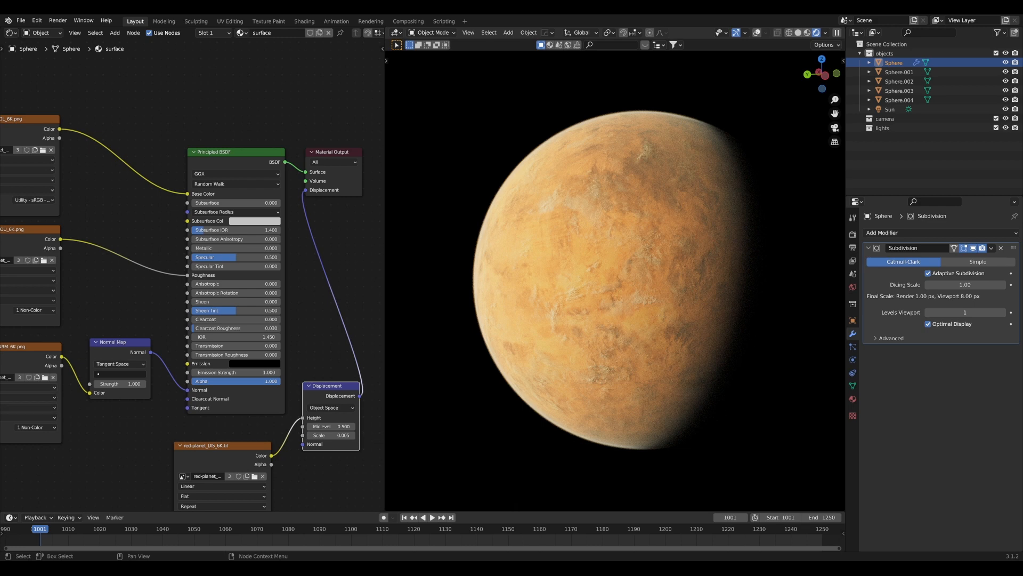
mouse_move(163, 404)
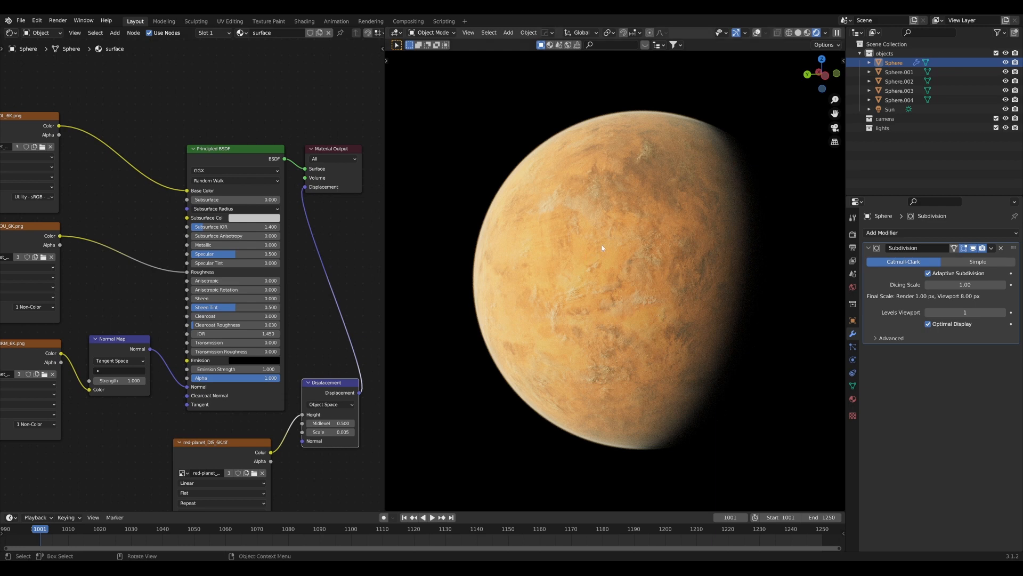
mouse_move(610, 245)
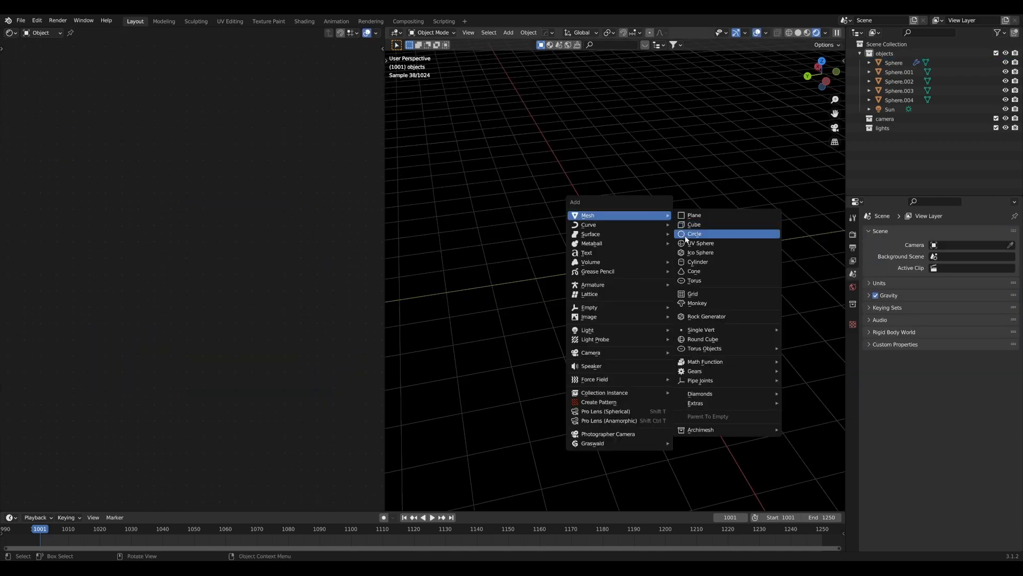
Add a circle mesh, scale it around the planet, and extrude-scale its edge into a flat ring disc.
click(693, 233)
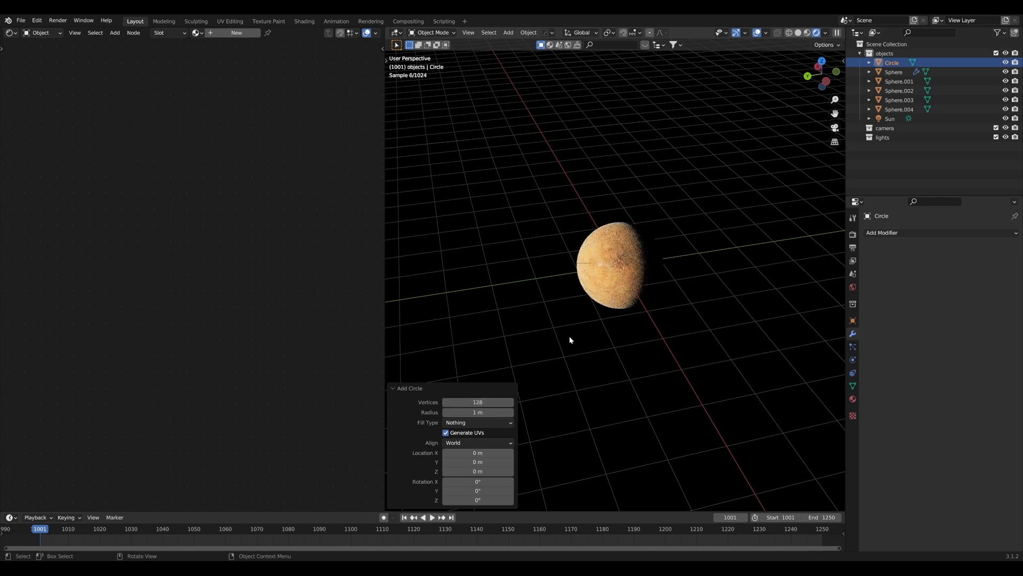
key(s)
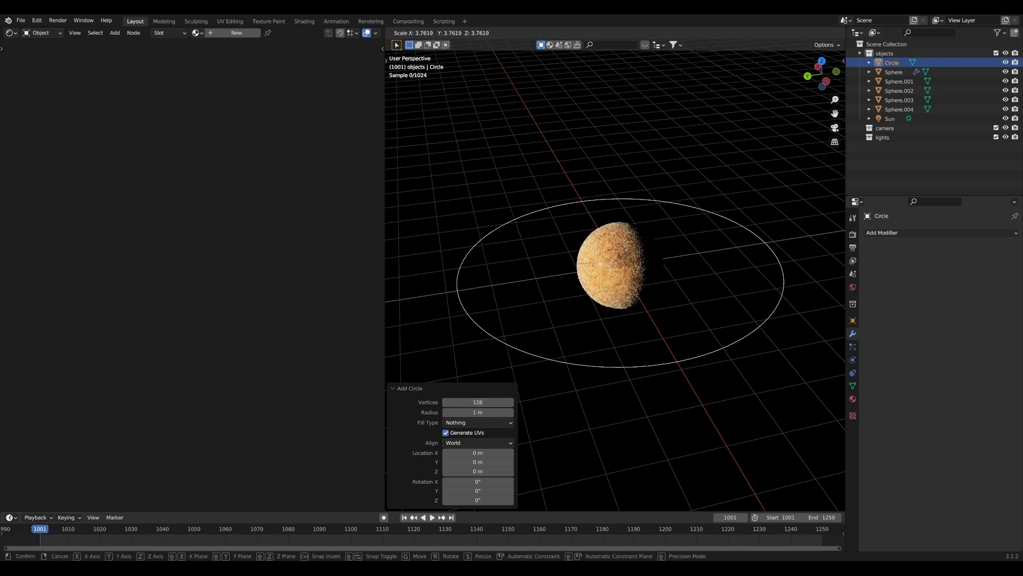
mouse_move(620, 268)
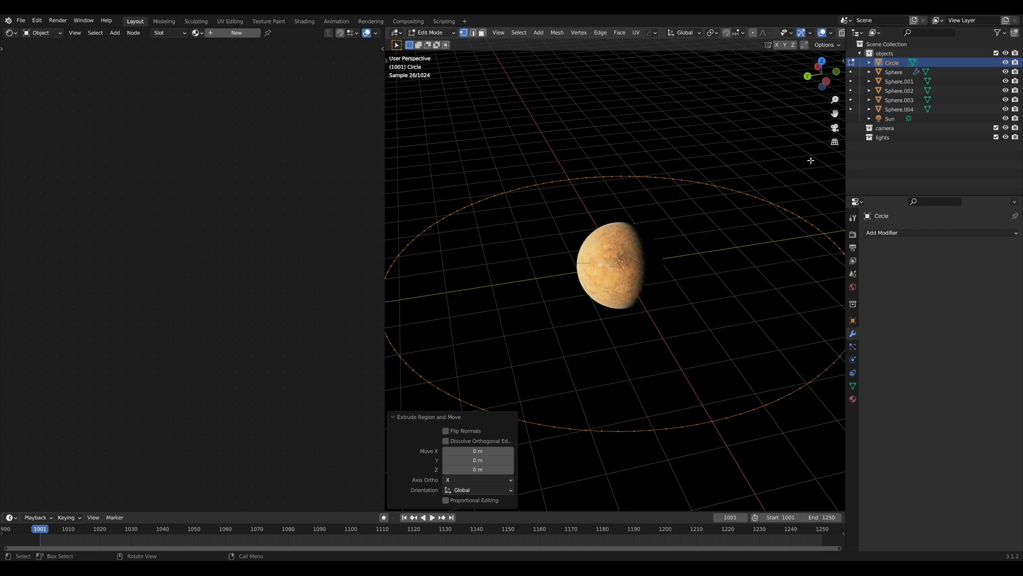
key(s)
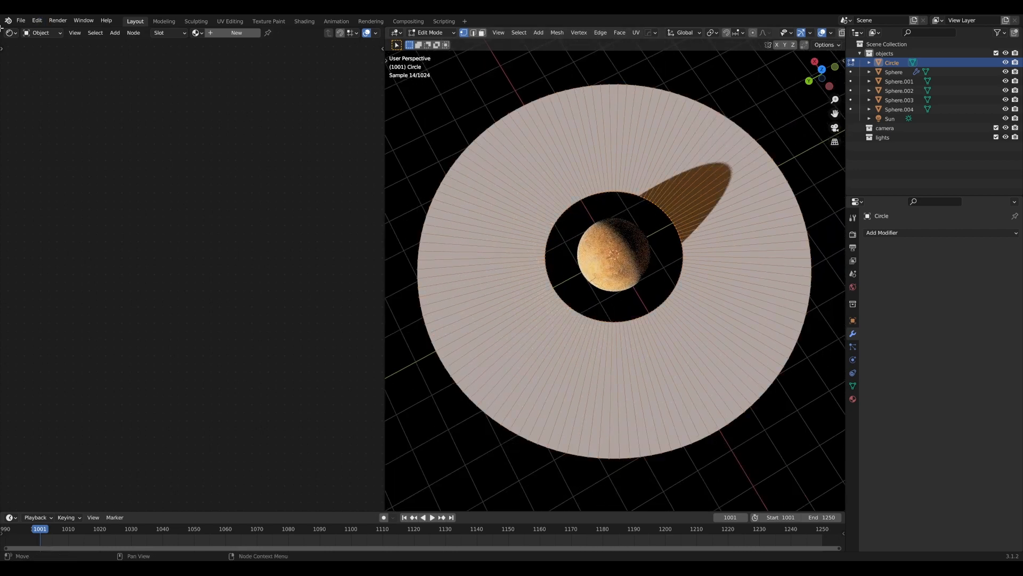
Switch the upper-left area to an Image Editor and give the disc a 'rings' material using rings_10.png.
click(8, 33)
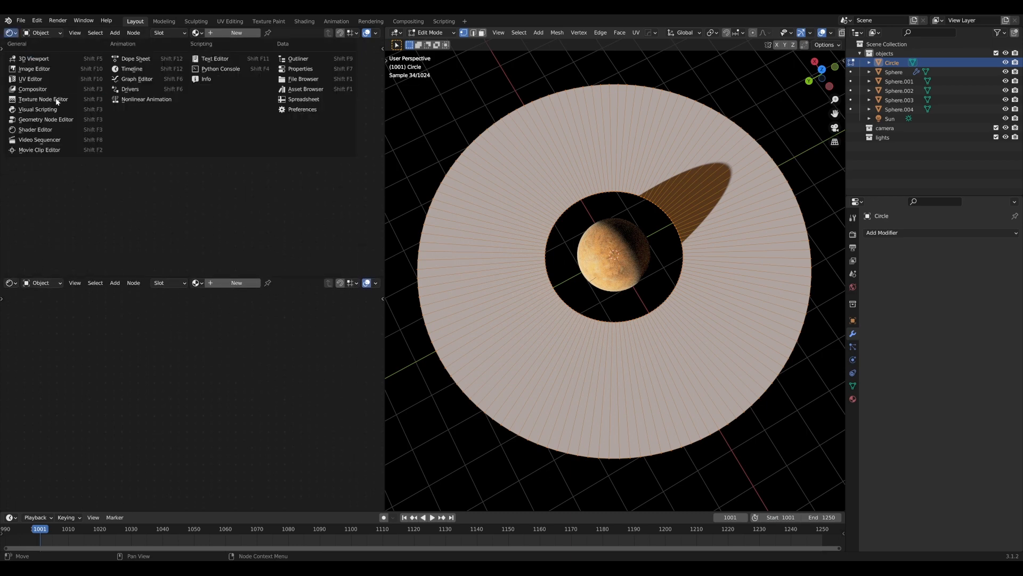
click(30, 77)
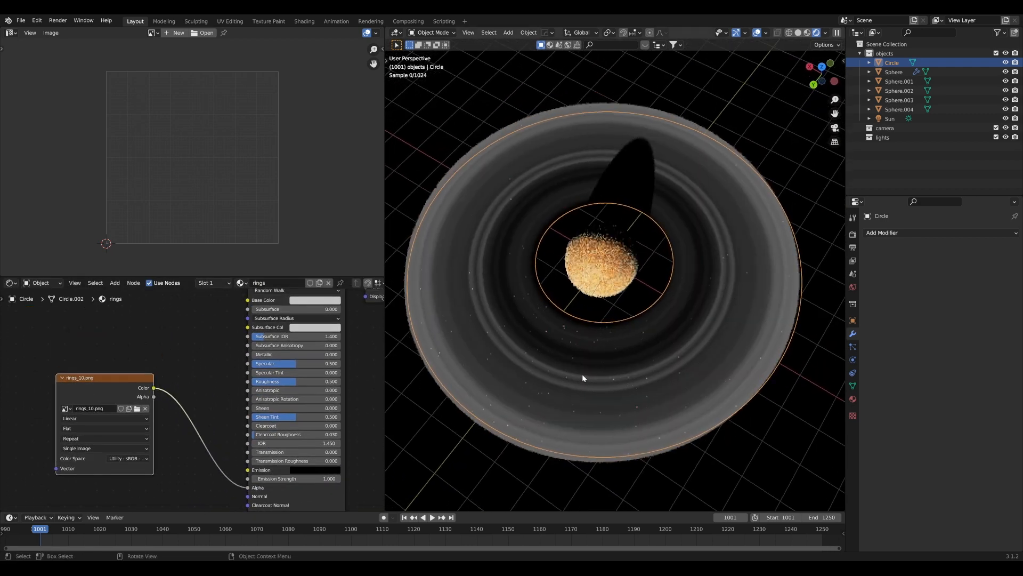
key(Tab)
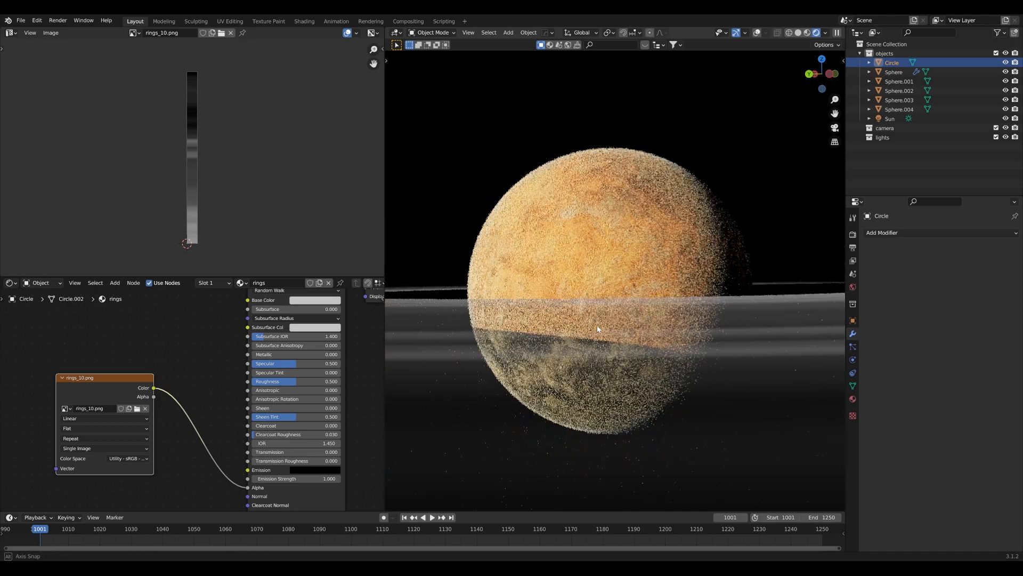
Raise the Transparent max bounces under Light Paths in Render Properties from 8 to 12.
click(852, 234)
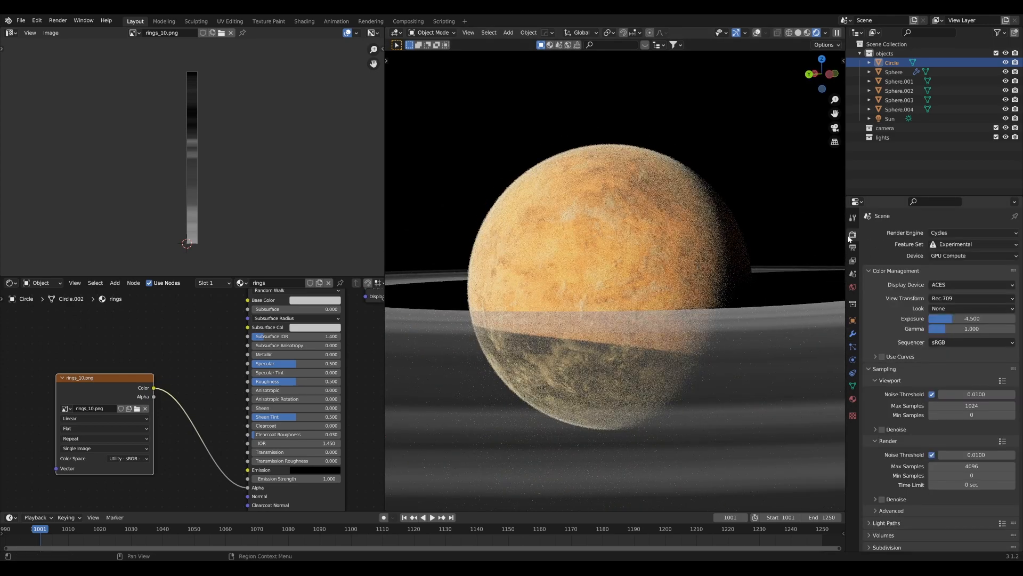
scroll(down, 3)
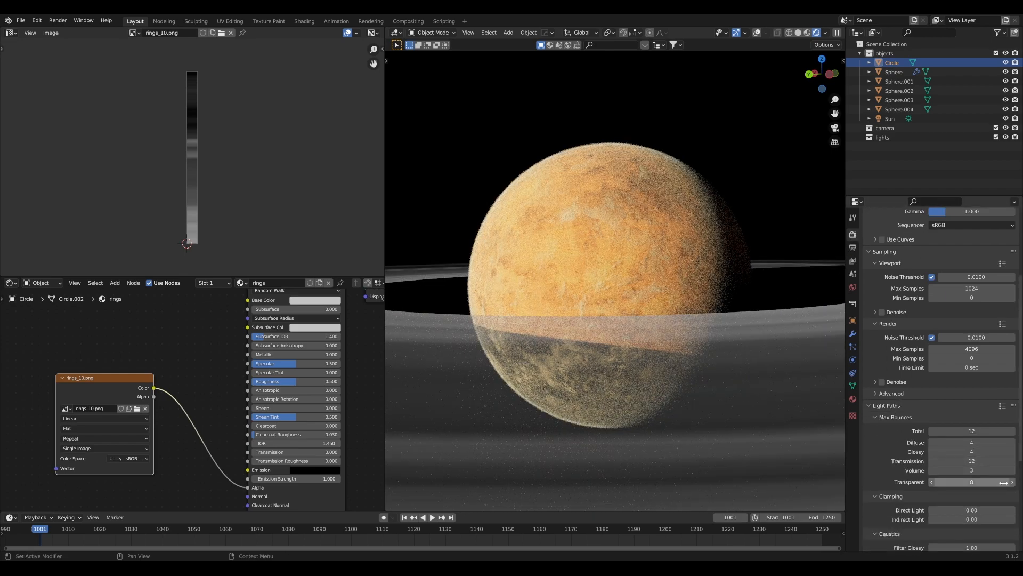
click(1012, 481)
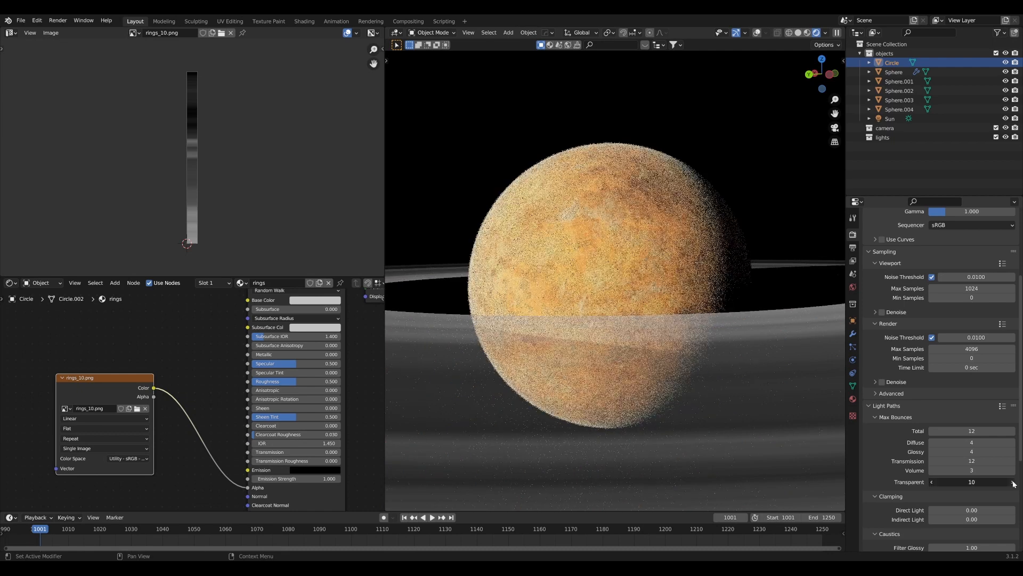
click(1013, 482)
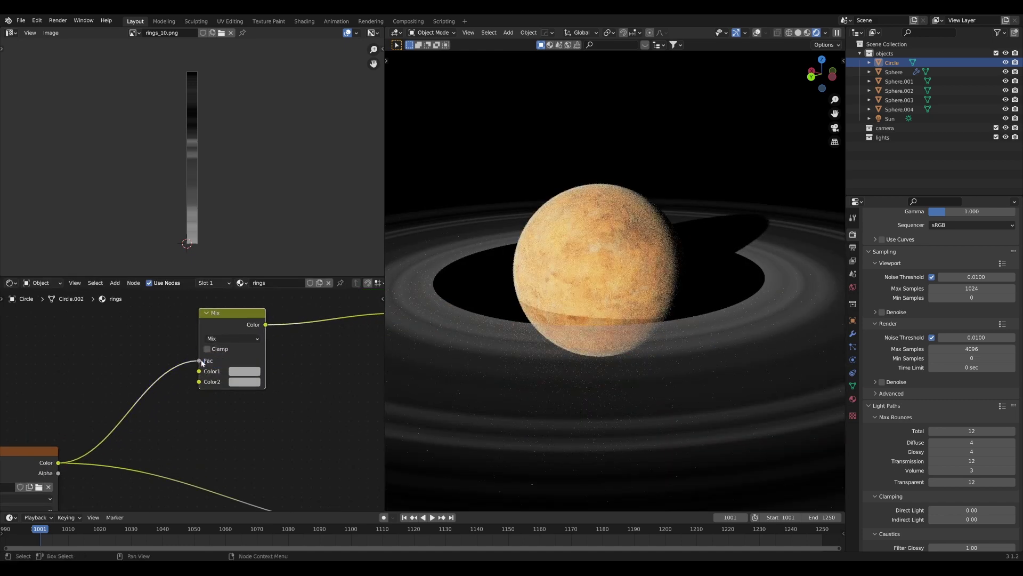
Pick a tan colour for Color1 of the MixRGB node driven by the ring texture.
click(245, 371)
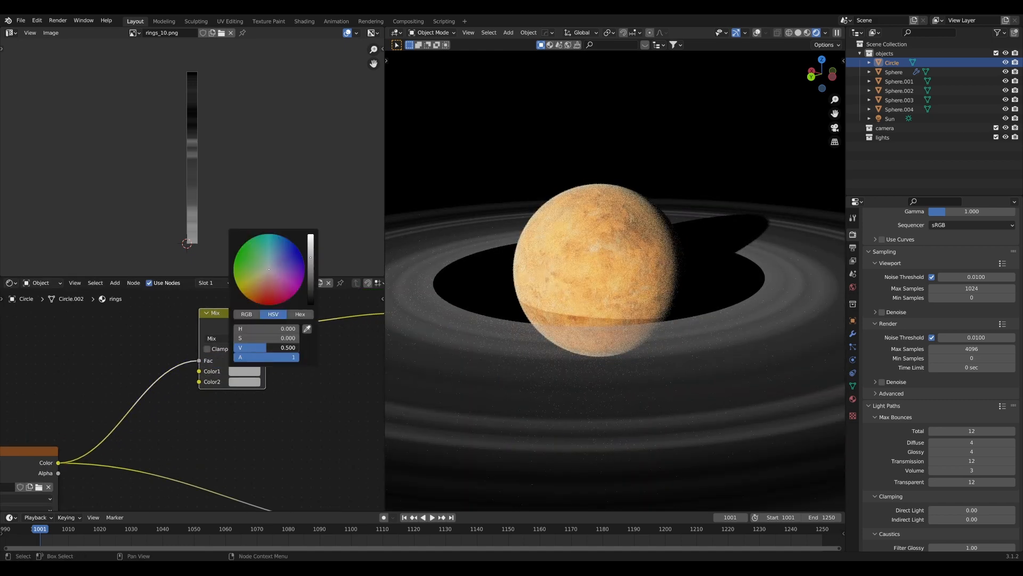
click(261, 277)
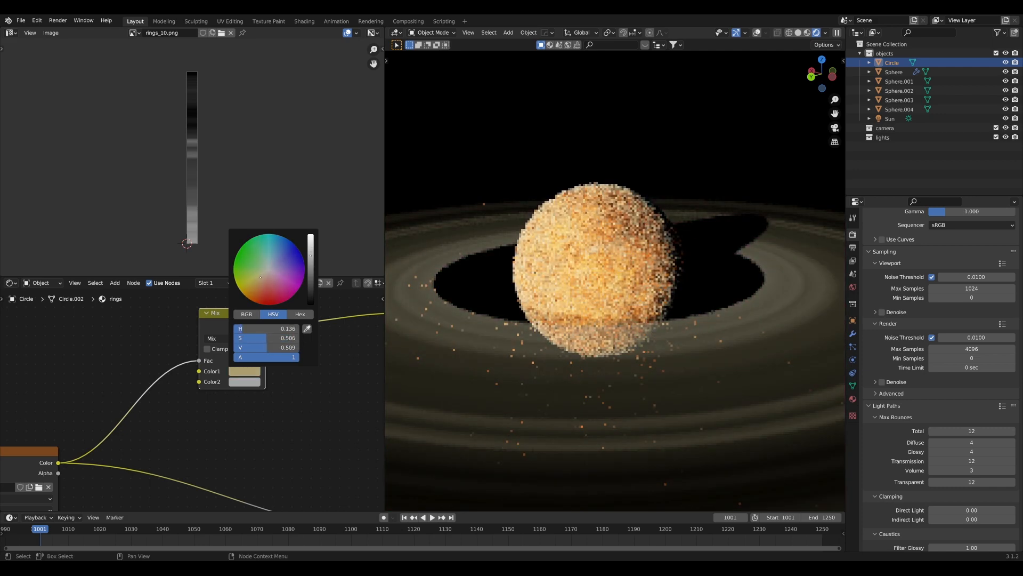
click(267, 281)
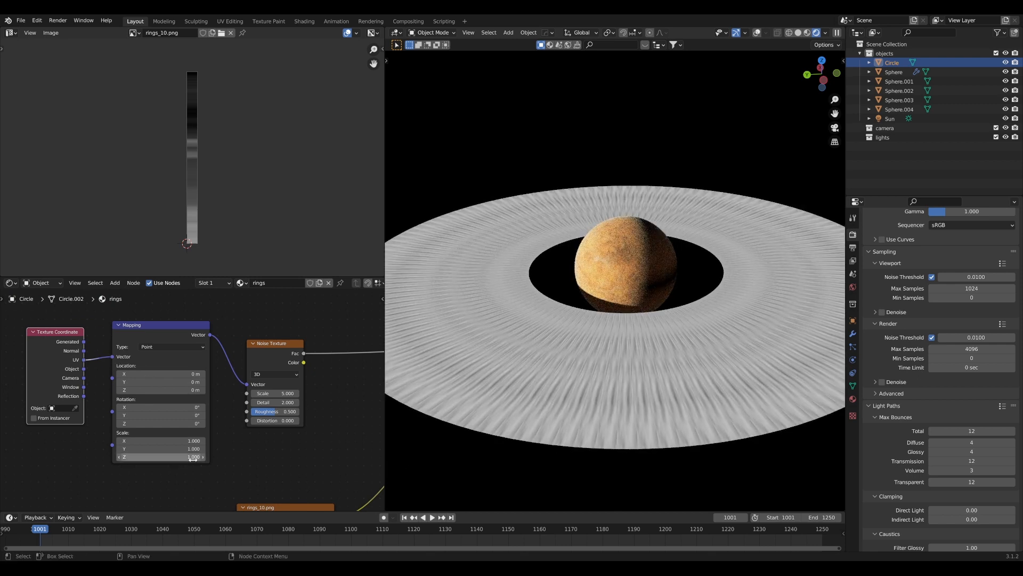
mouse_move(161, 441)
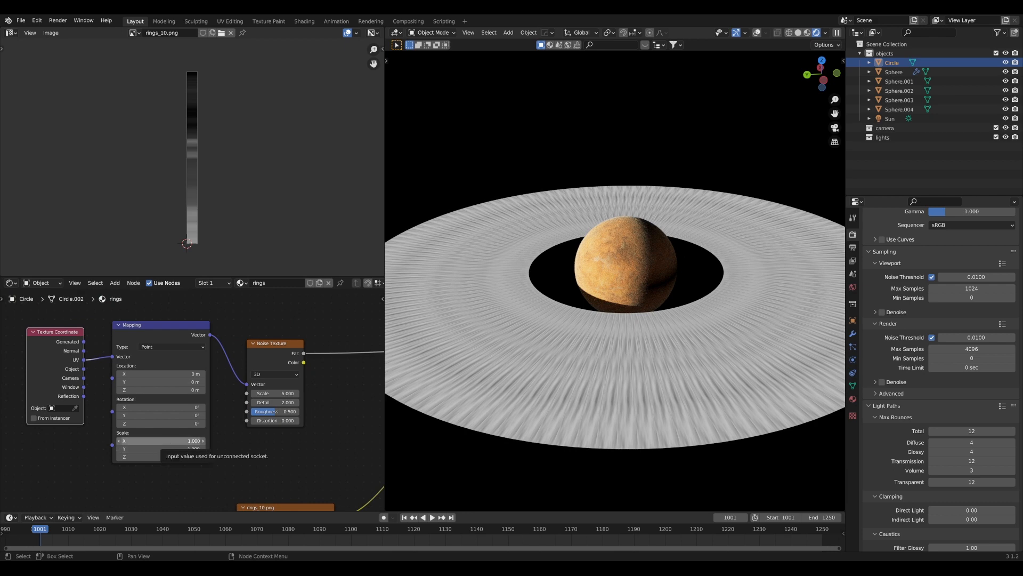
Stretch the ring noise pattern along one axis via the Mapping scale.
click(193, 440)
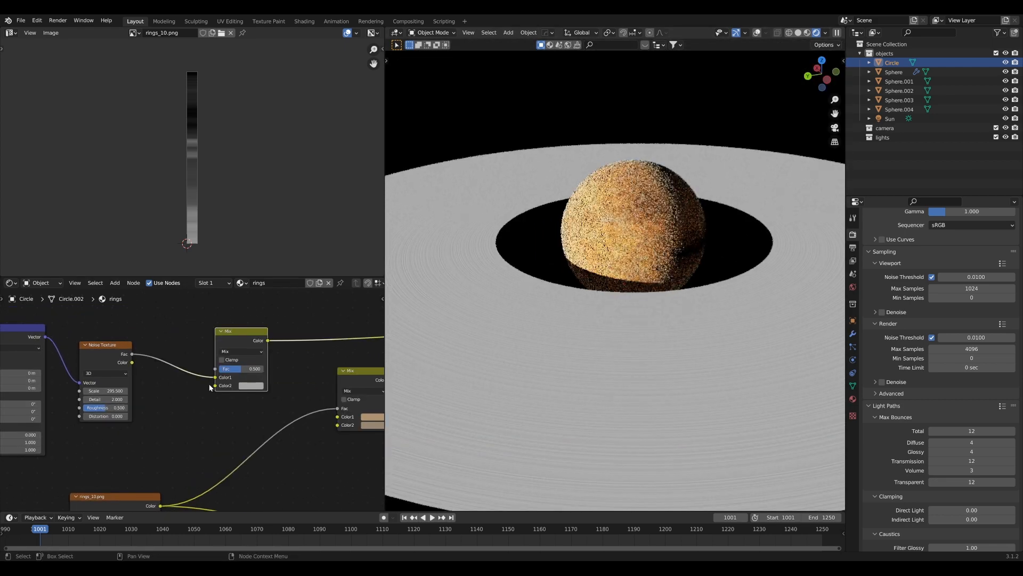
Combine the beige colour mixes and feed the result into the Principled BSDF Base Color.
click(249, 385)
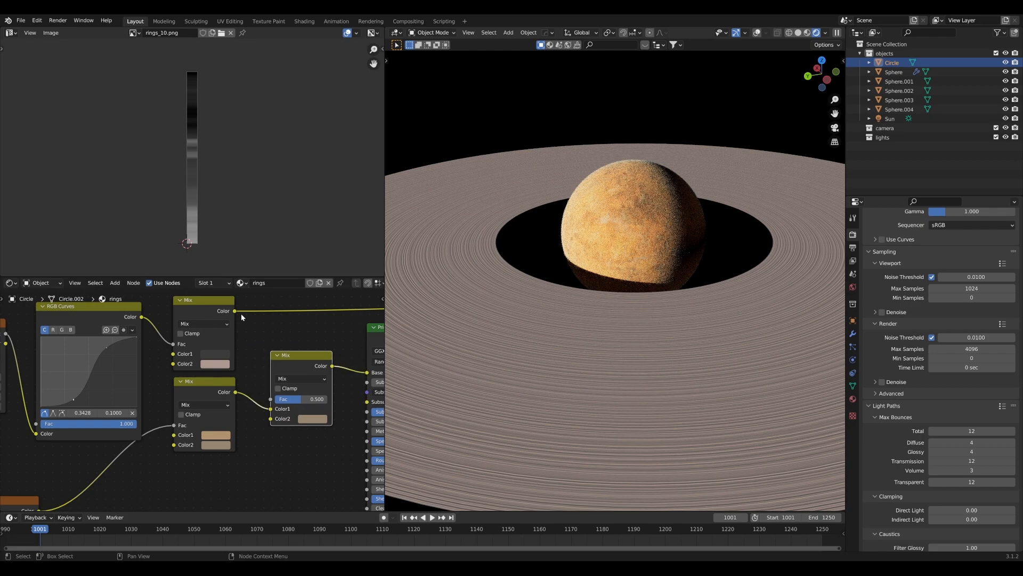
click(301, 379)
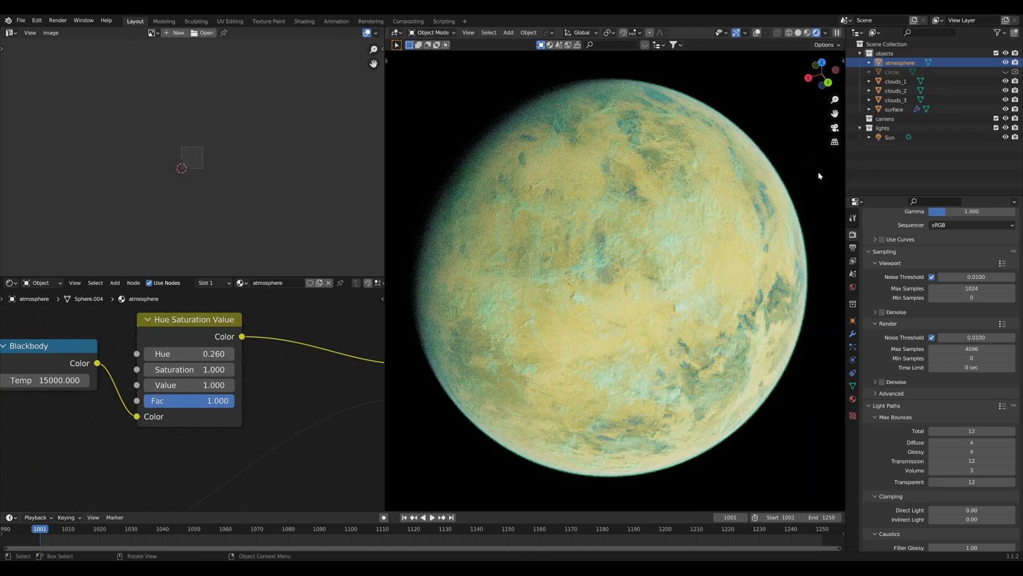
Select the clouds_1 layer in the Outliner to show its cloud material.
click(897, 81)
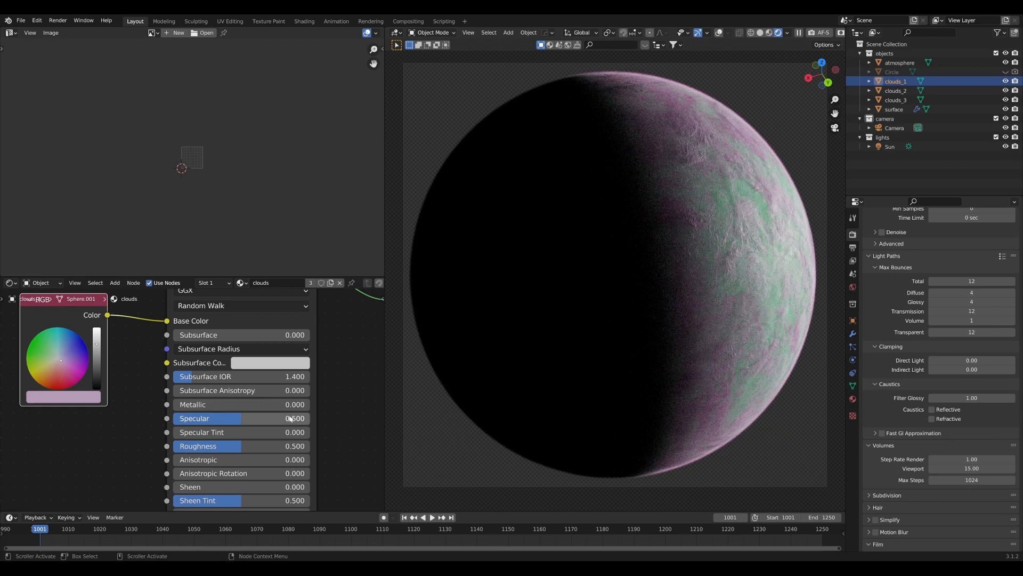